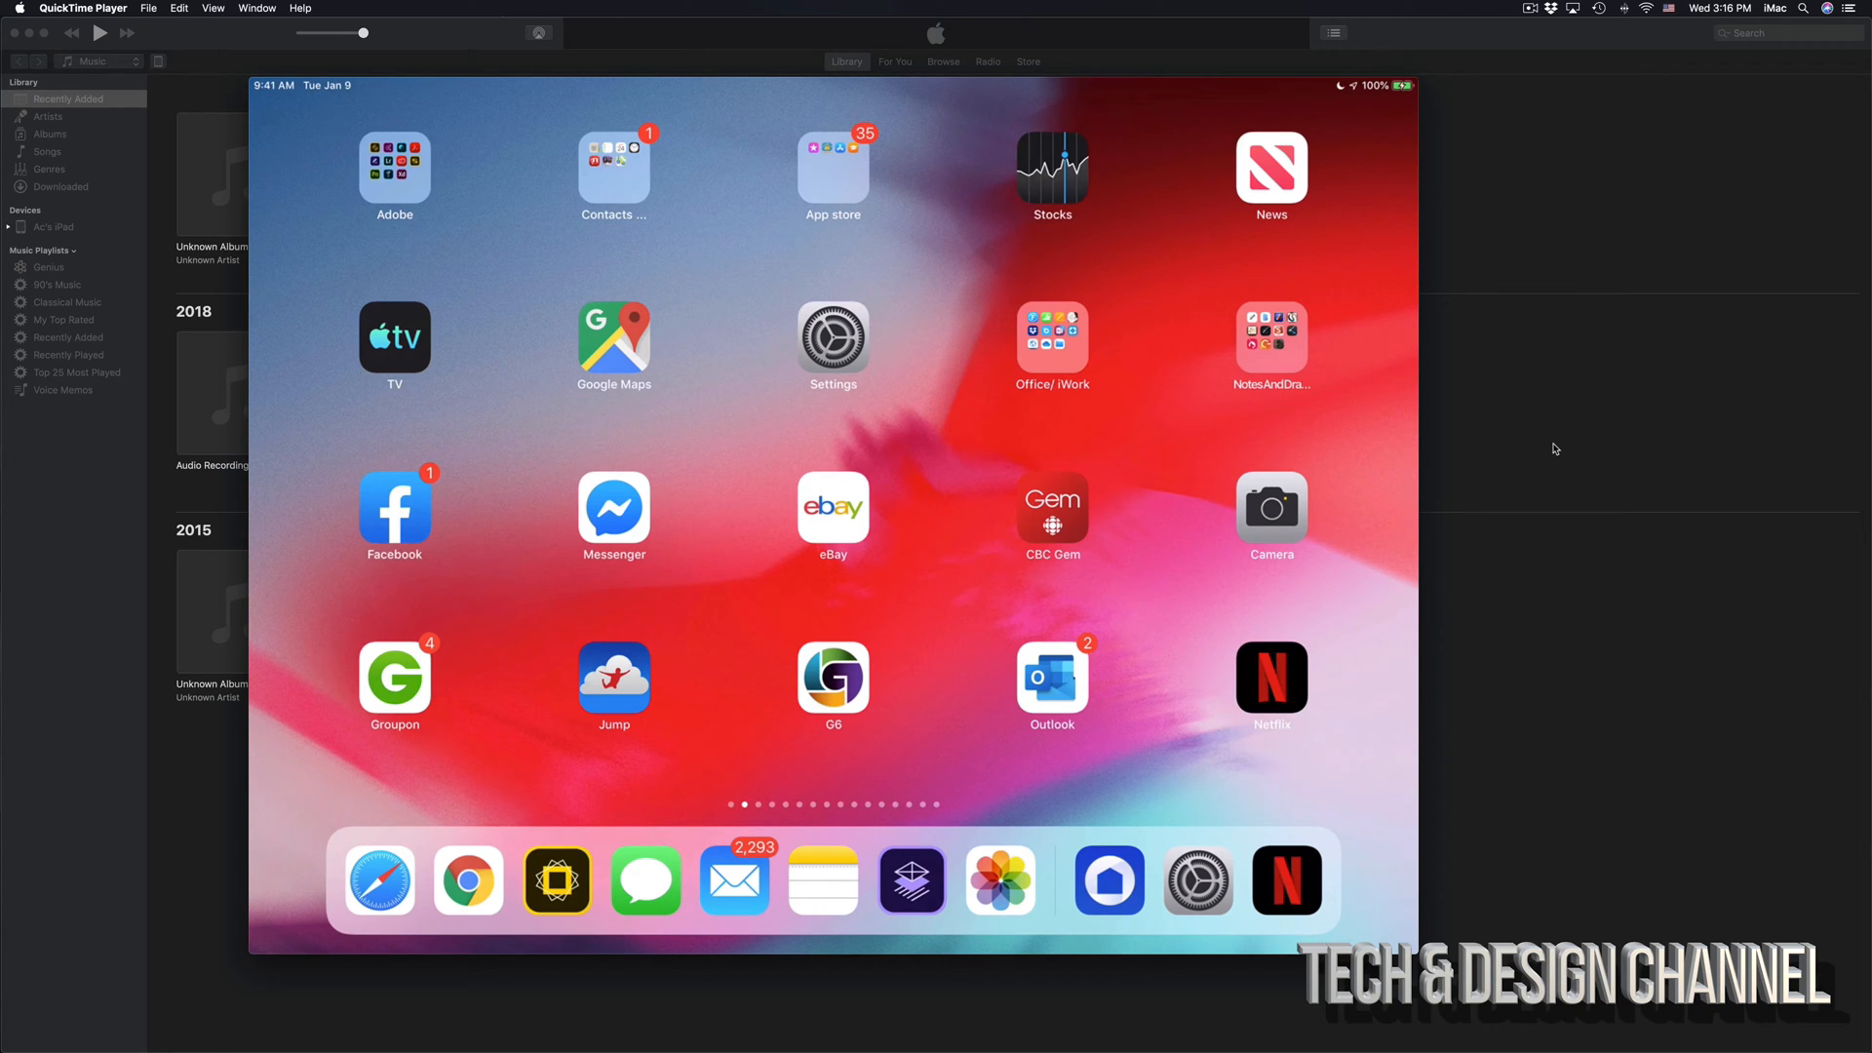
# - Open the iPad's Settings to find the iOS 12.4 (310.8 MB) software update
pyautogui.click(832, 337)
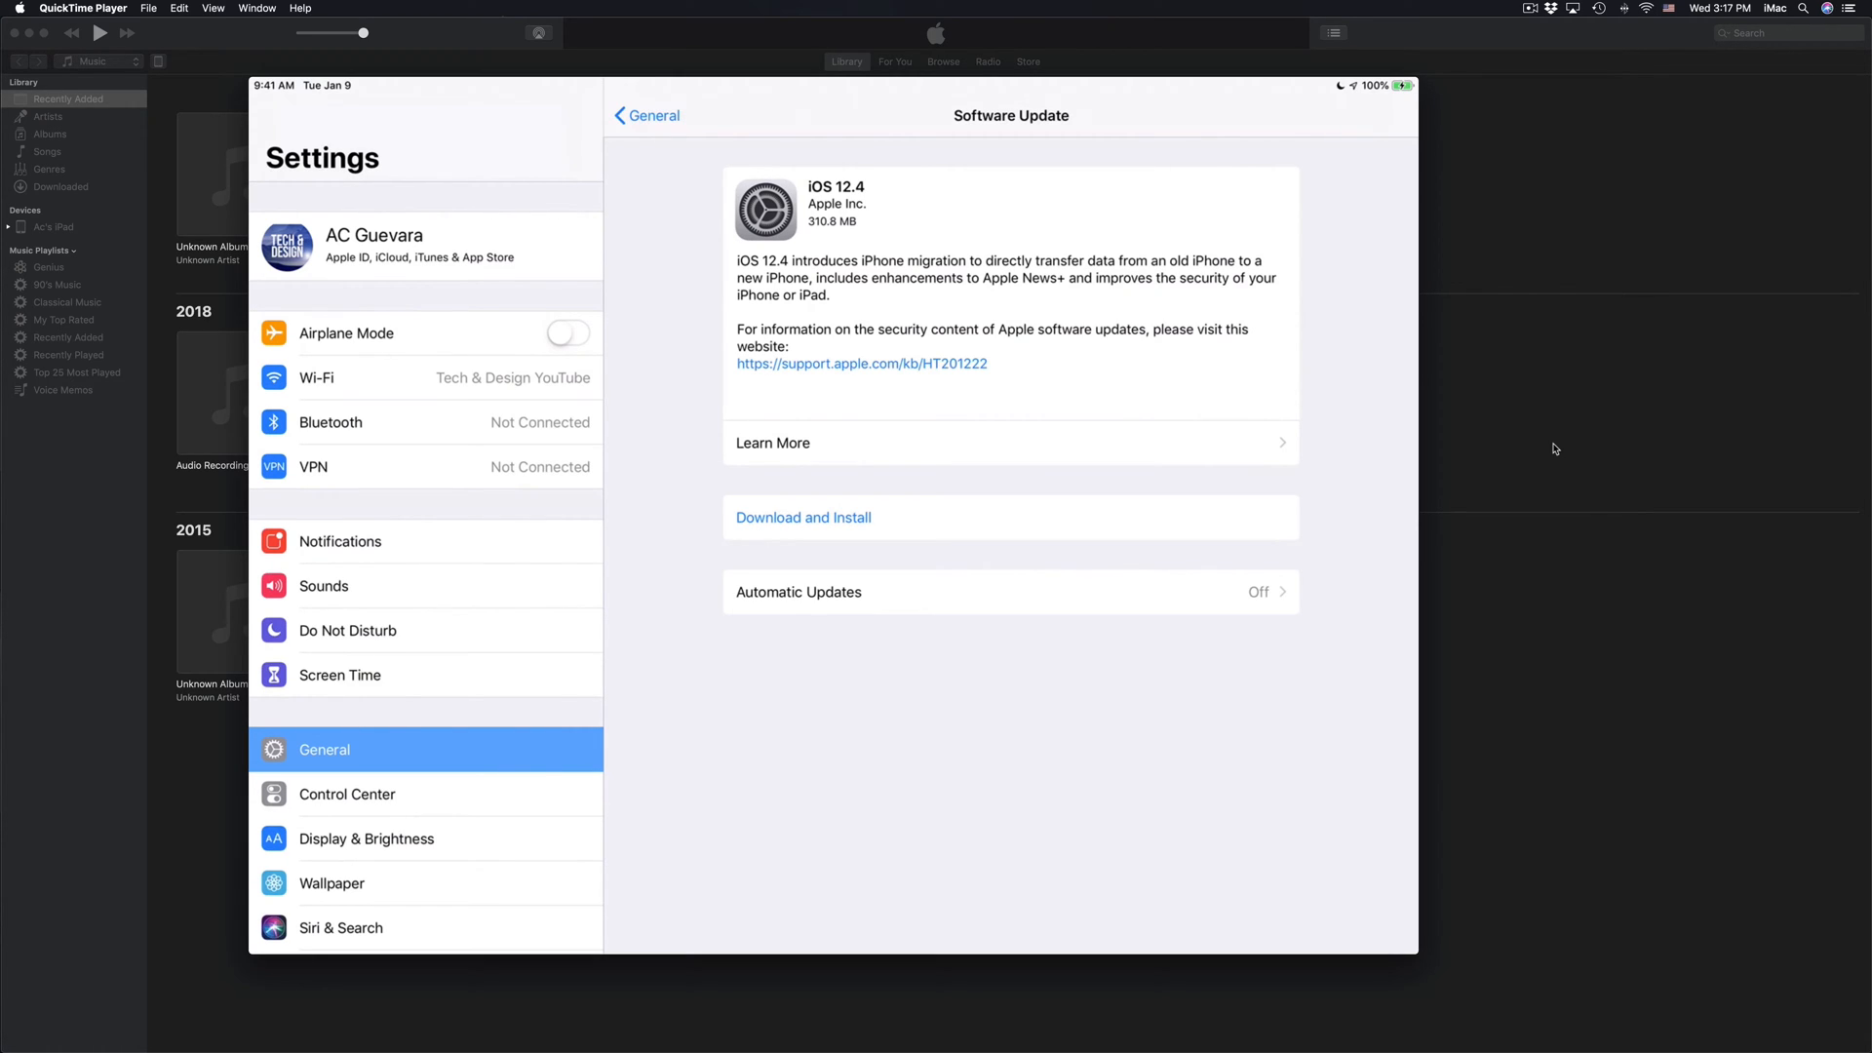
pyautogui.moveTo(1487, 76)
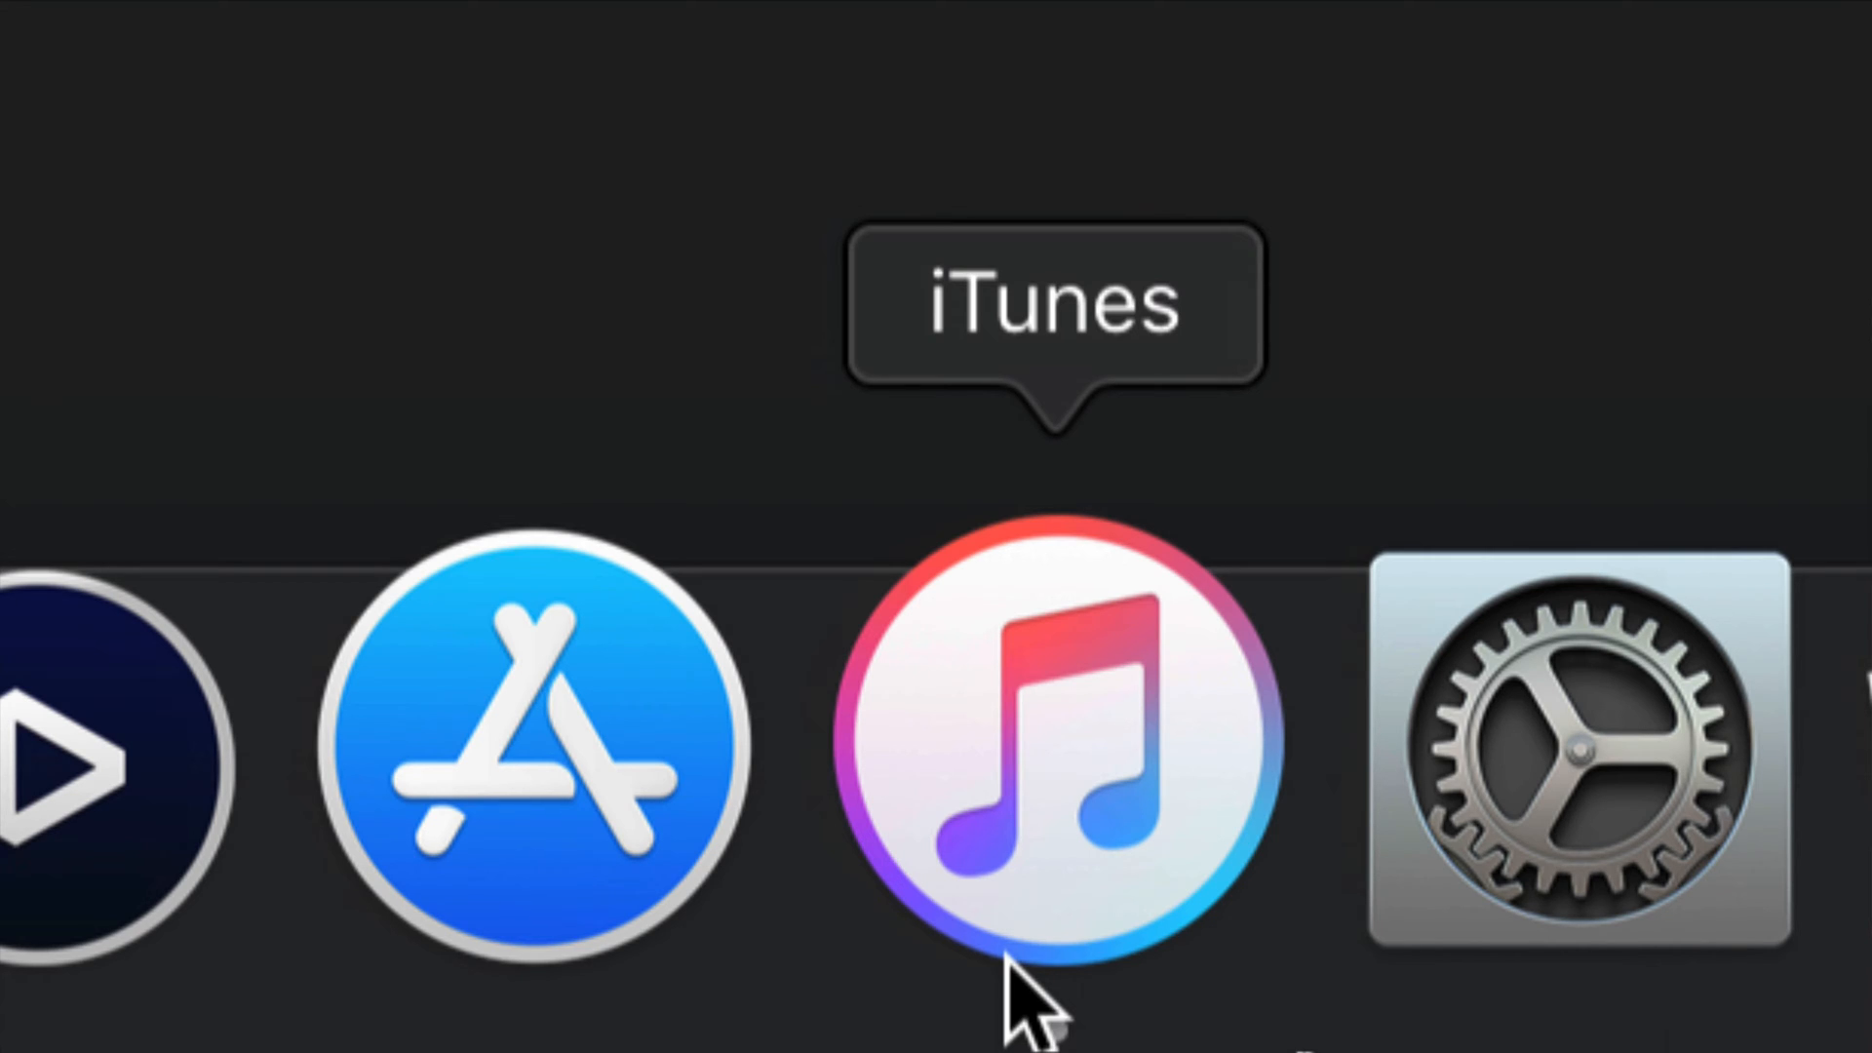
# - Launch iTunes and cancel its offer to download and install iOS 12.4 now
pyautogui.click(1050, 742)
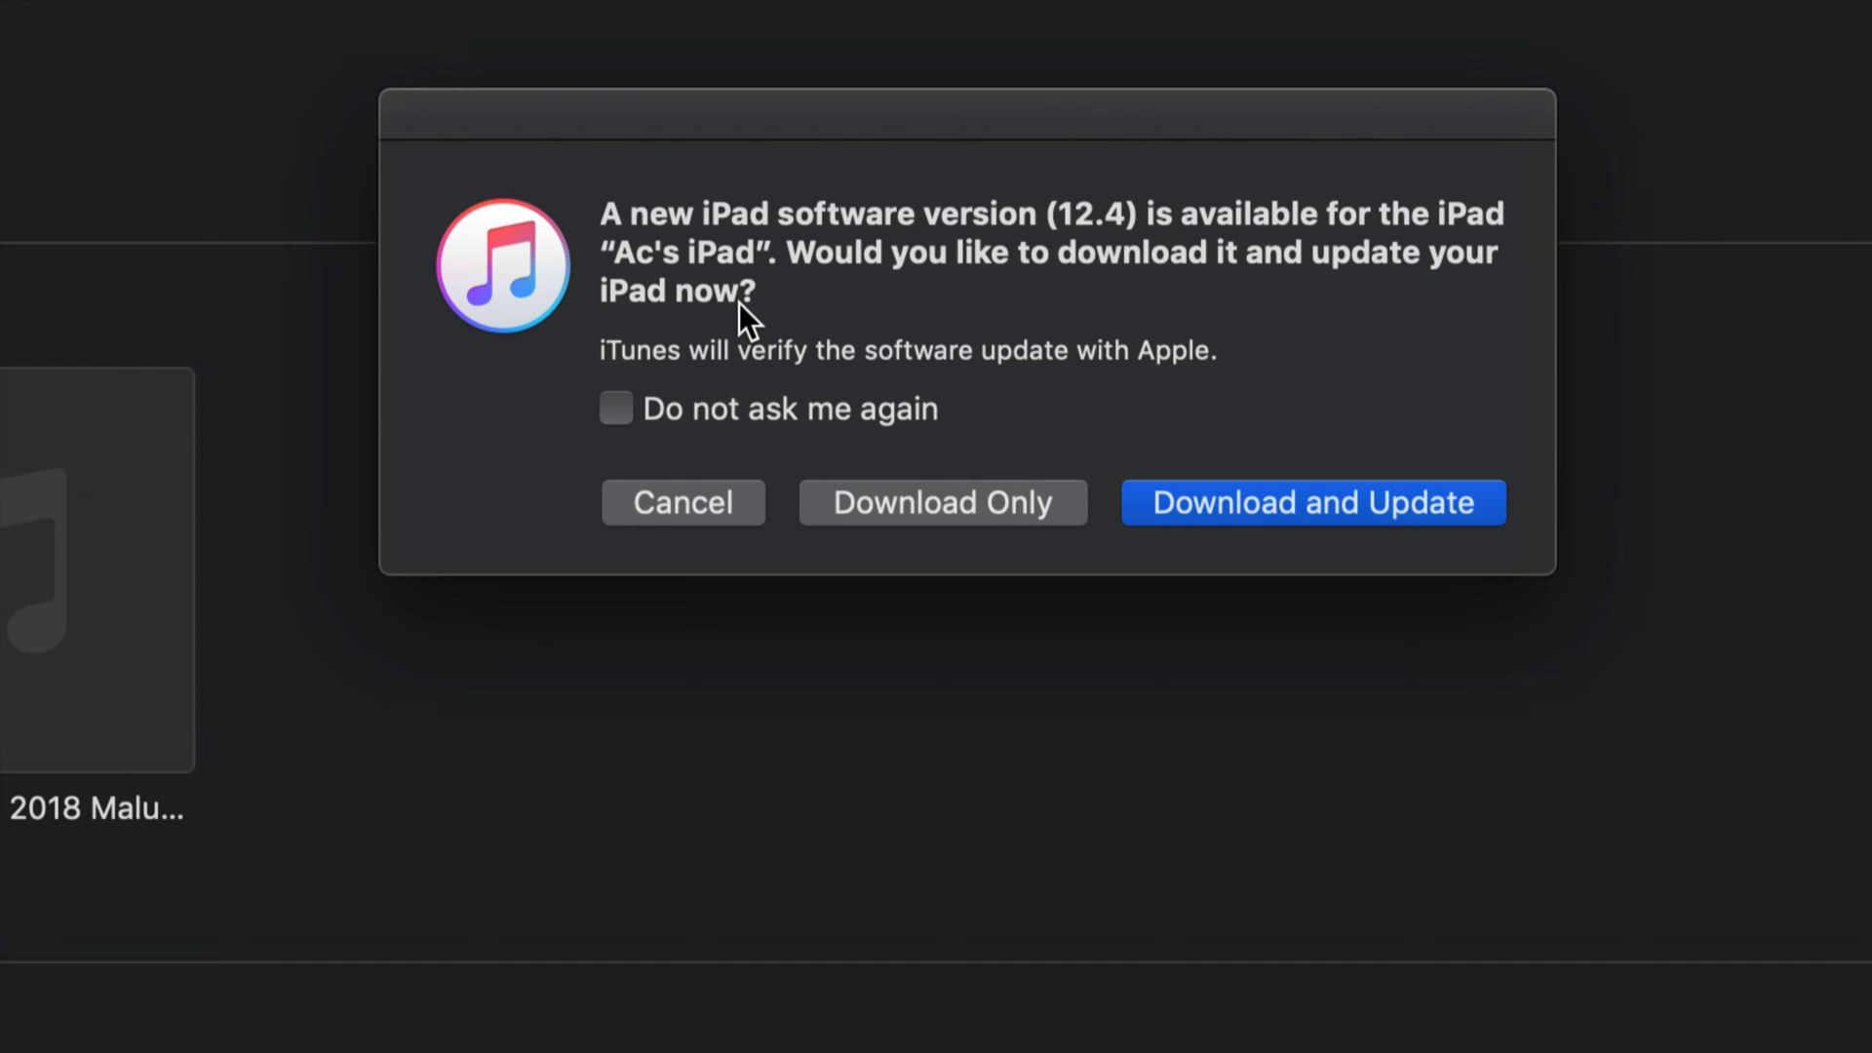
pyautogui.moveTo(755, 403)
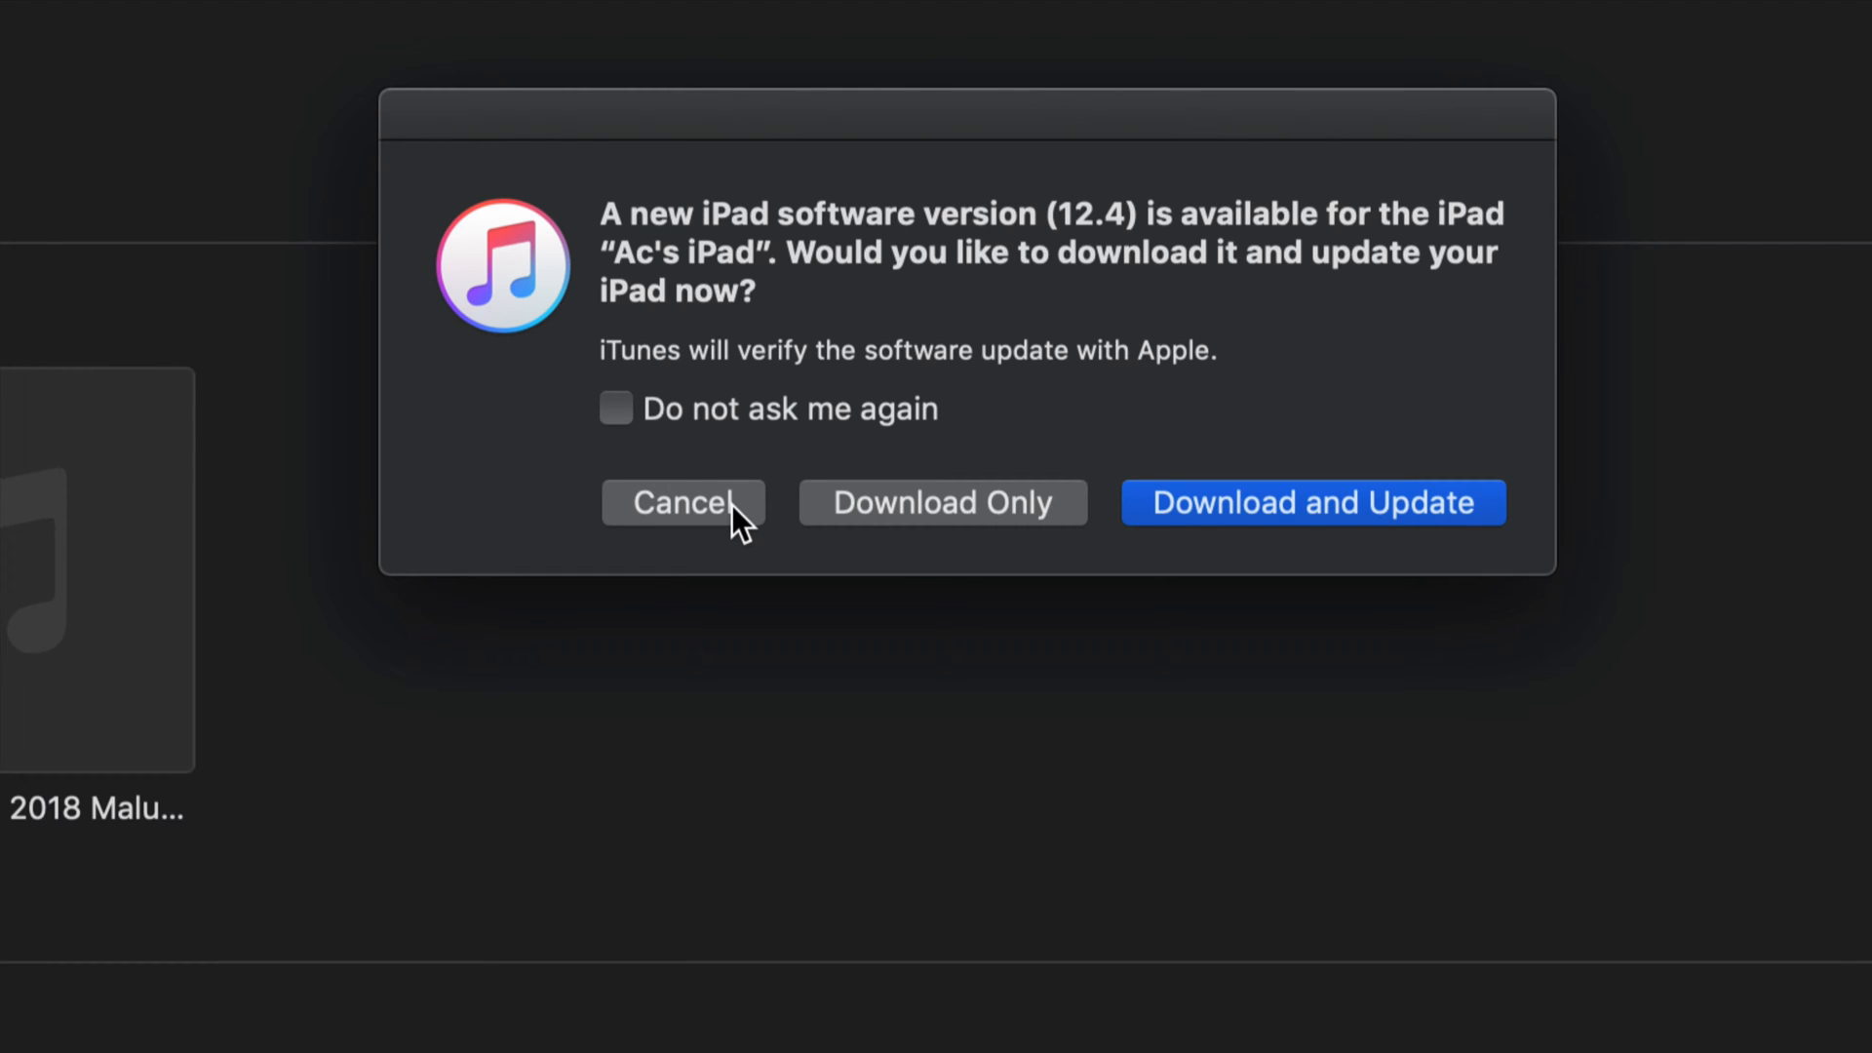
pyautogui.click(684, 503)
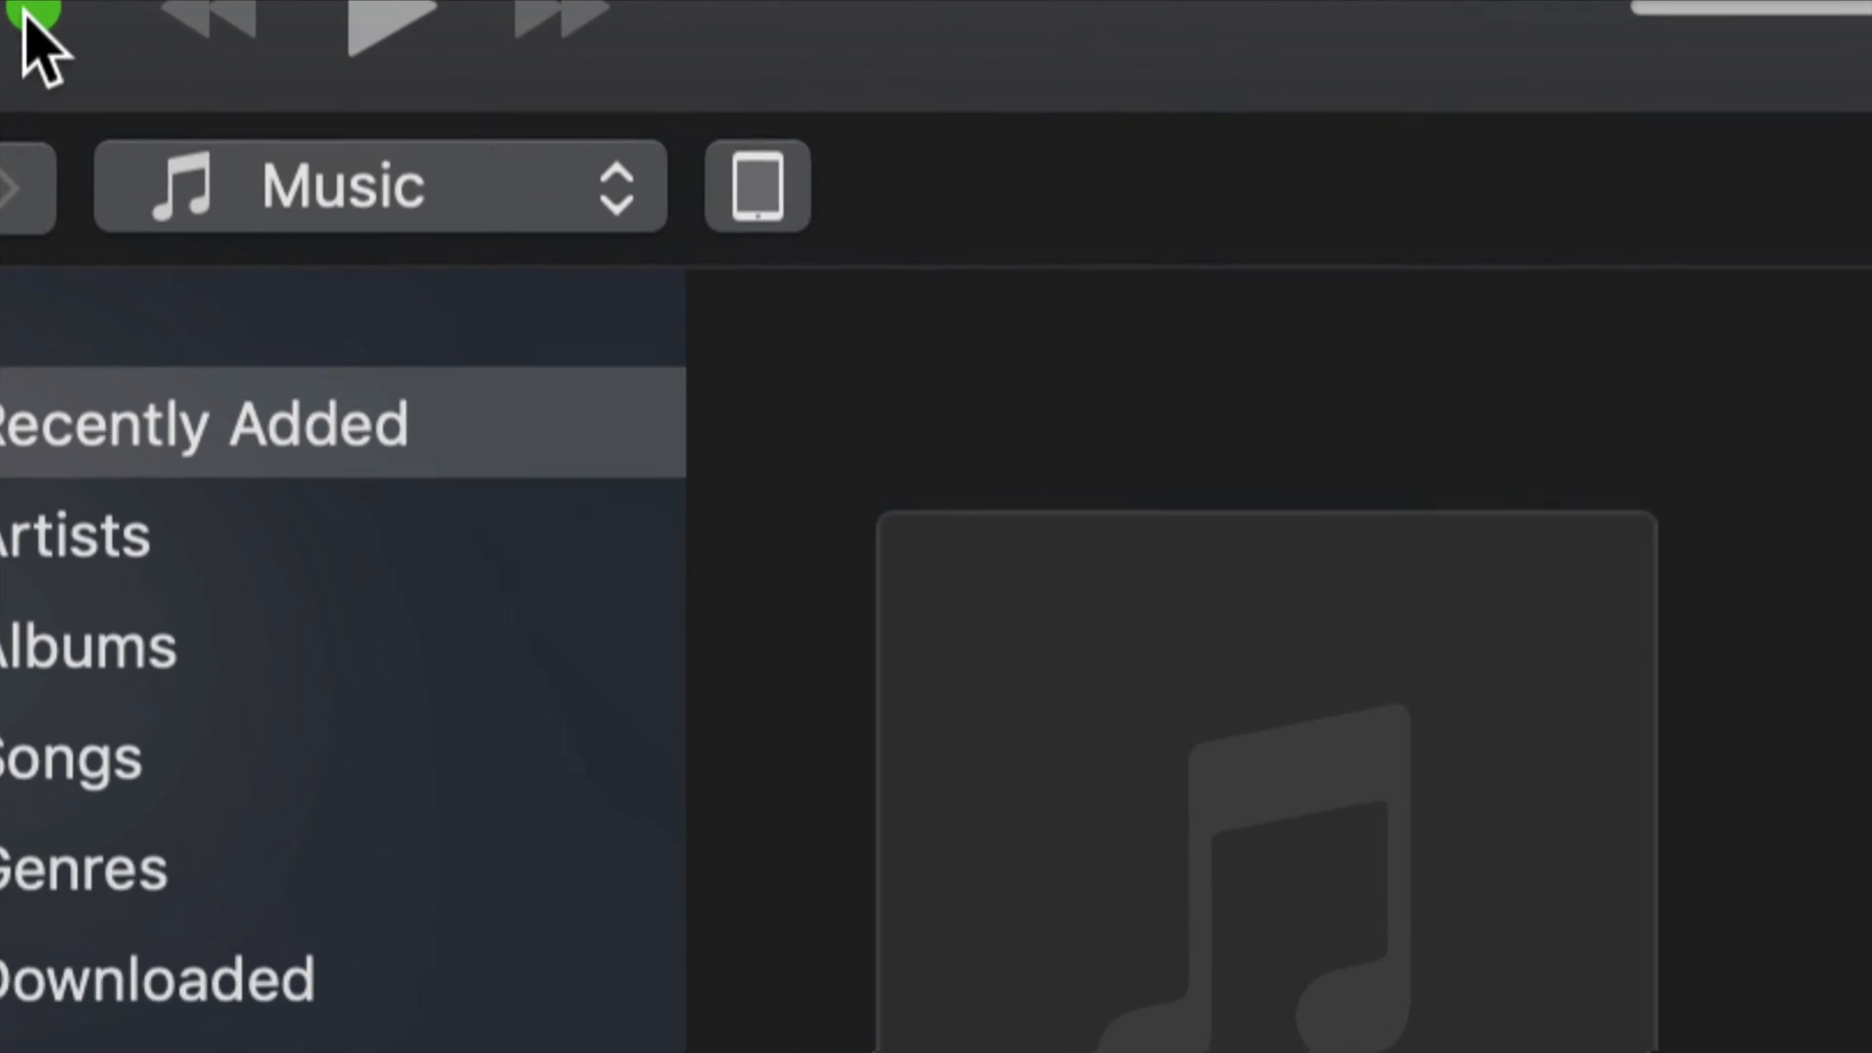
pyautogui.moveTo(772, 215)
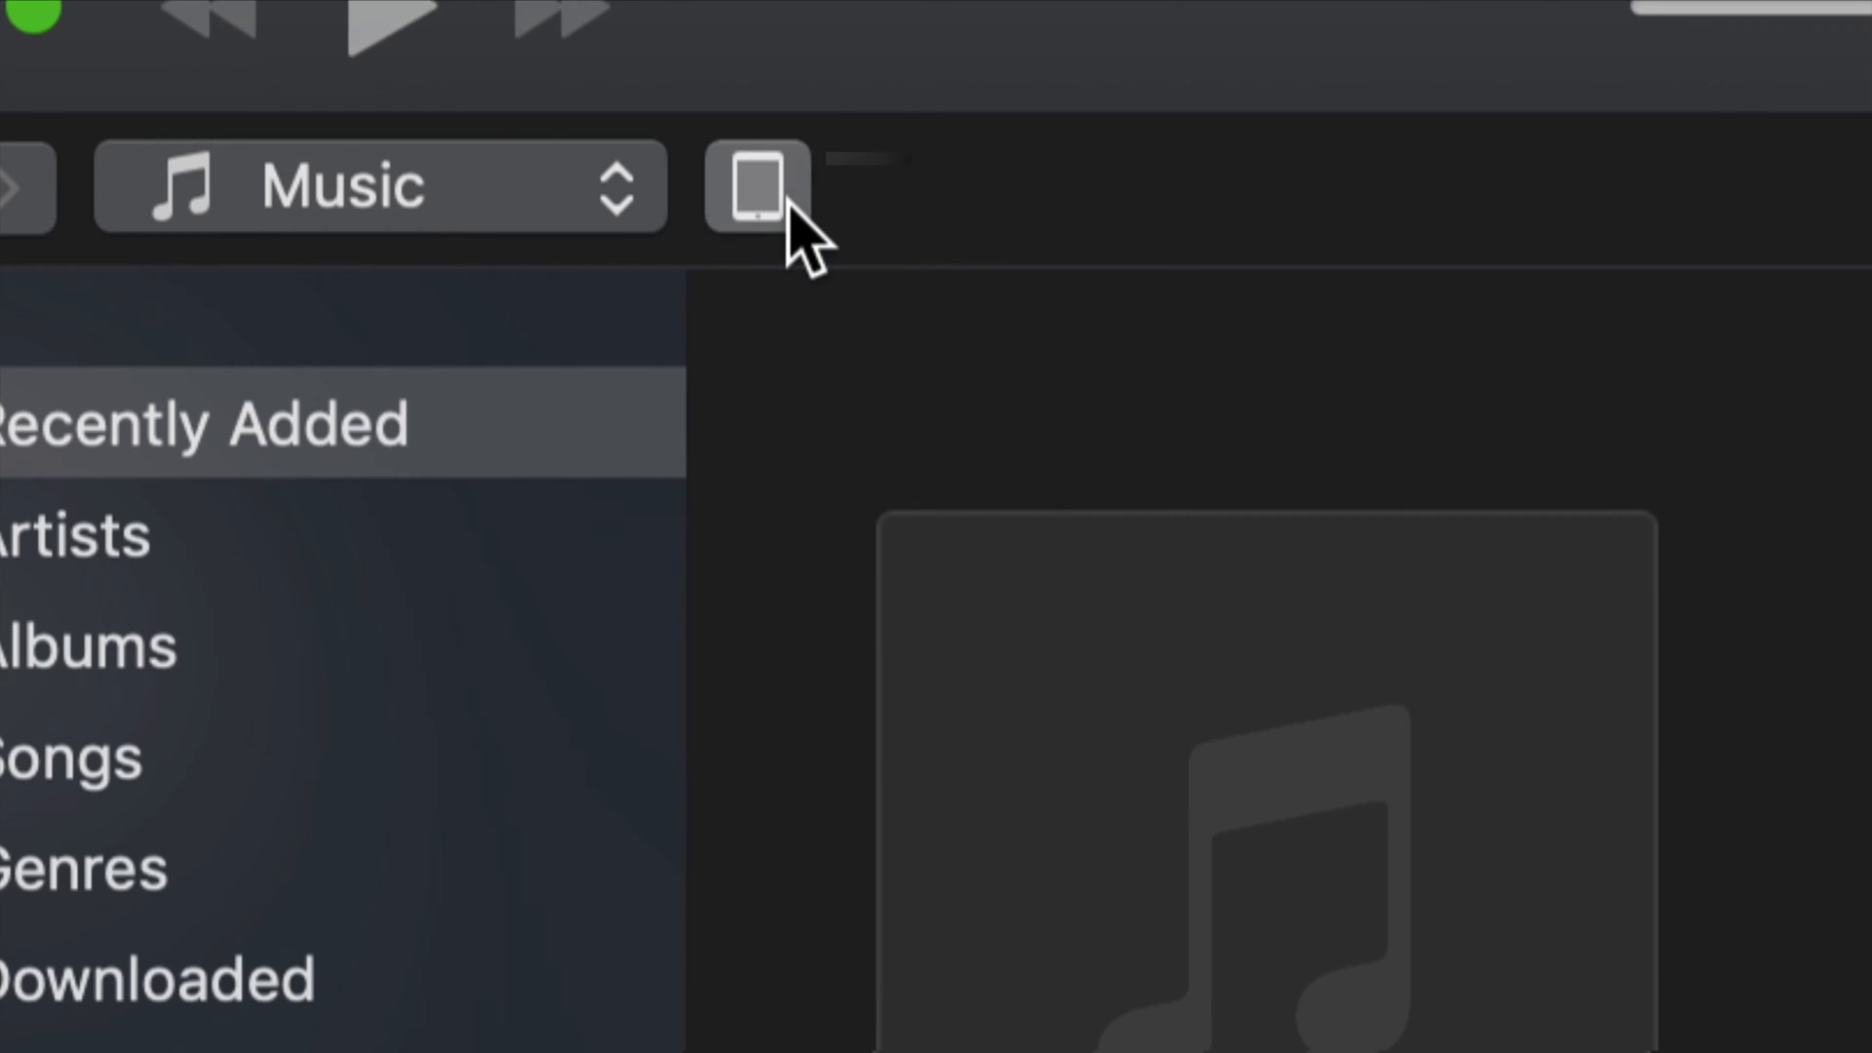
# - Open the iPad's Summary page to confirm backups go to This Computer
pyautogui.click(758, 183)
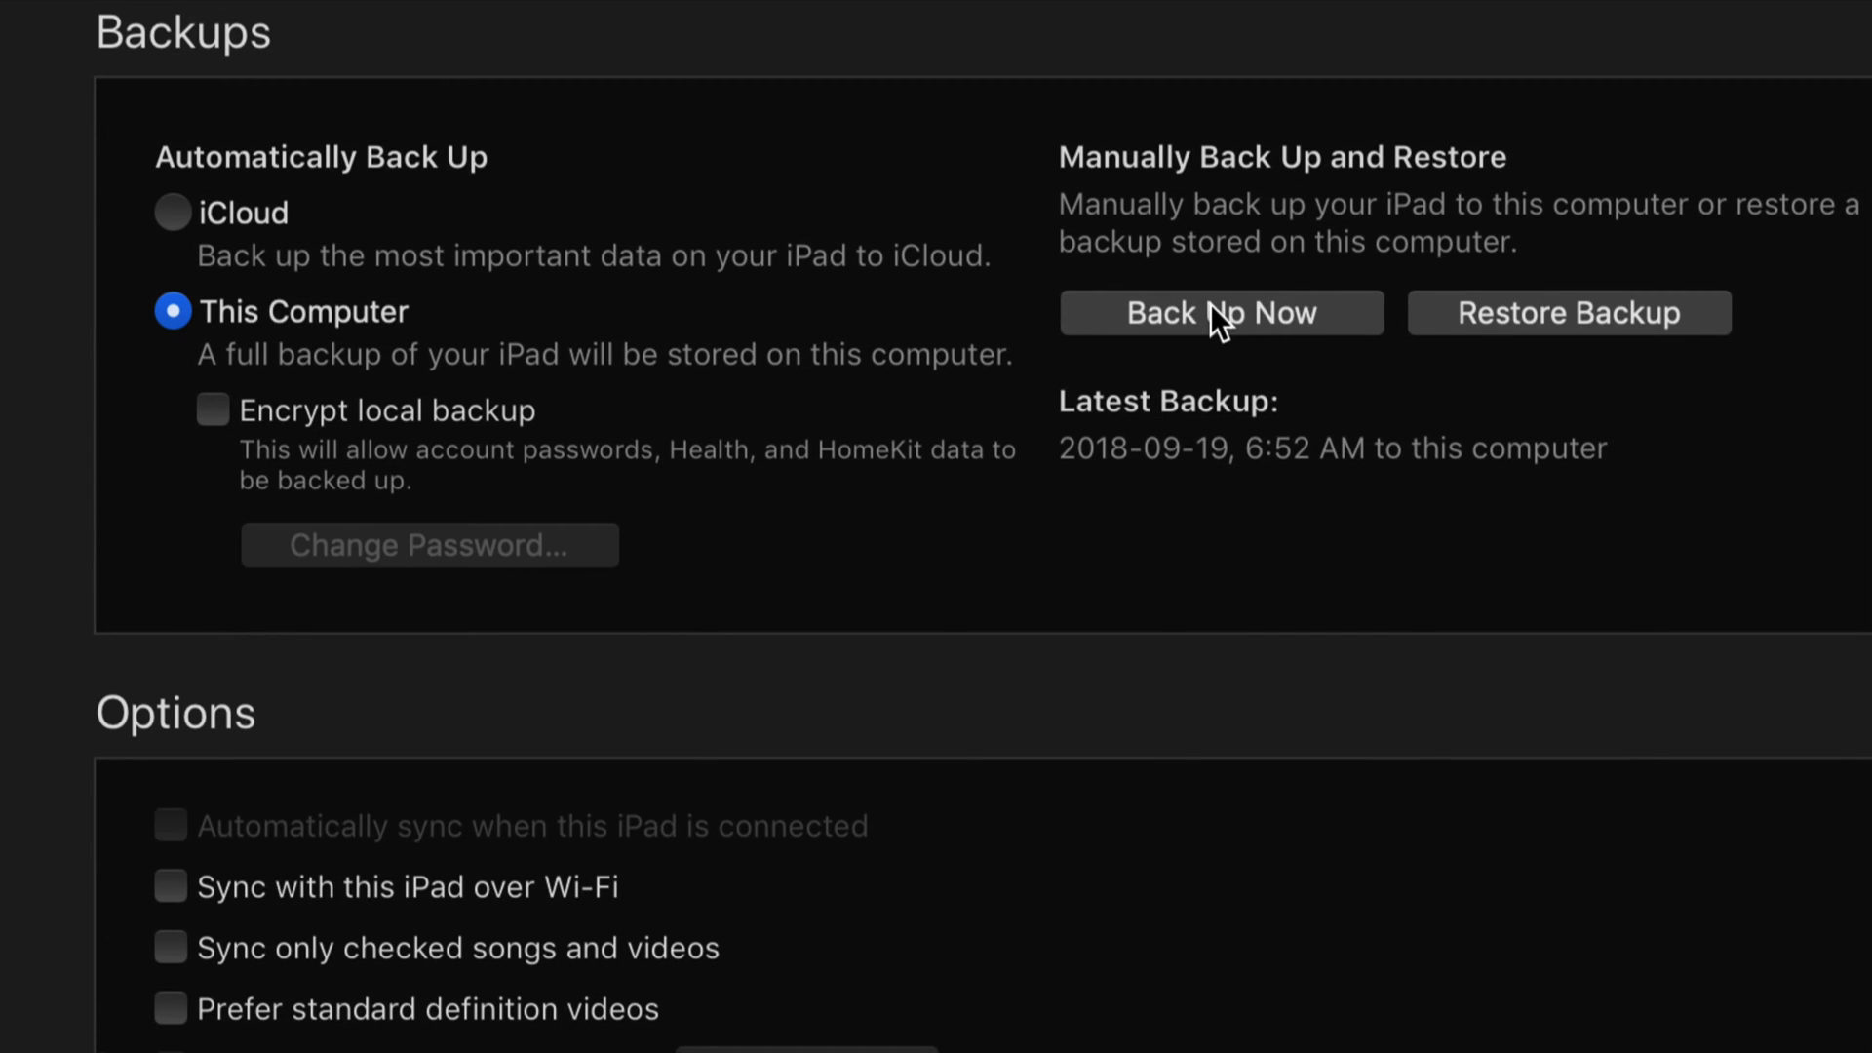
pyautogui.moveTo(181, 227)
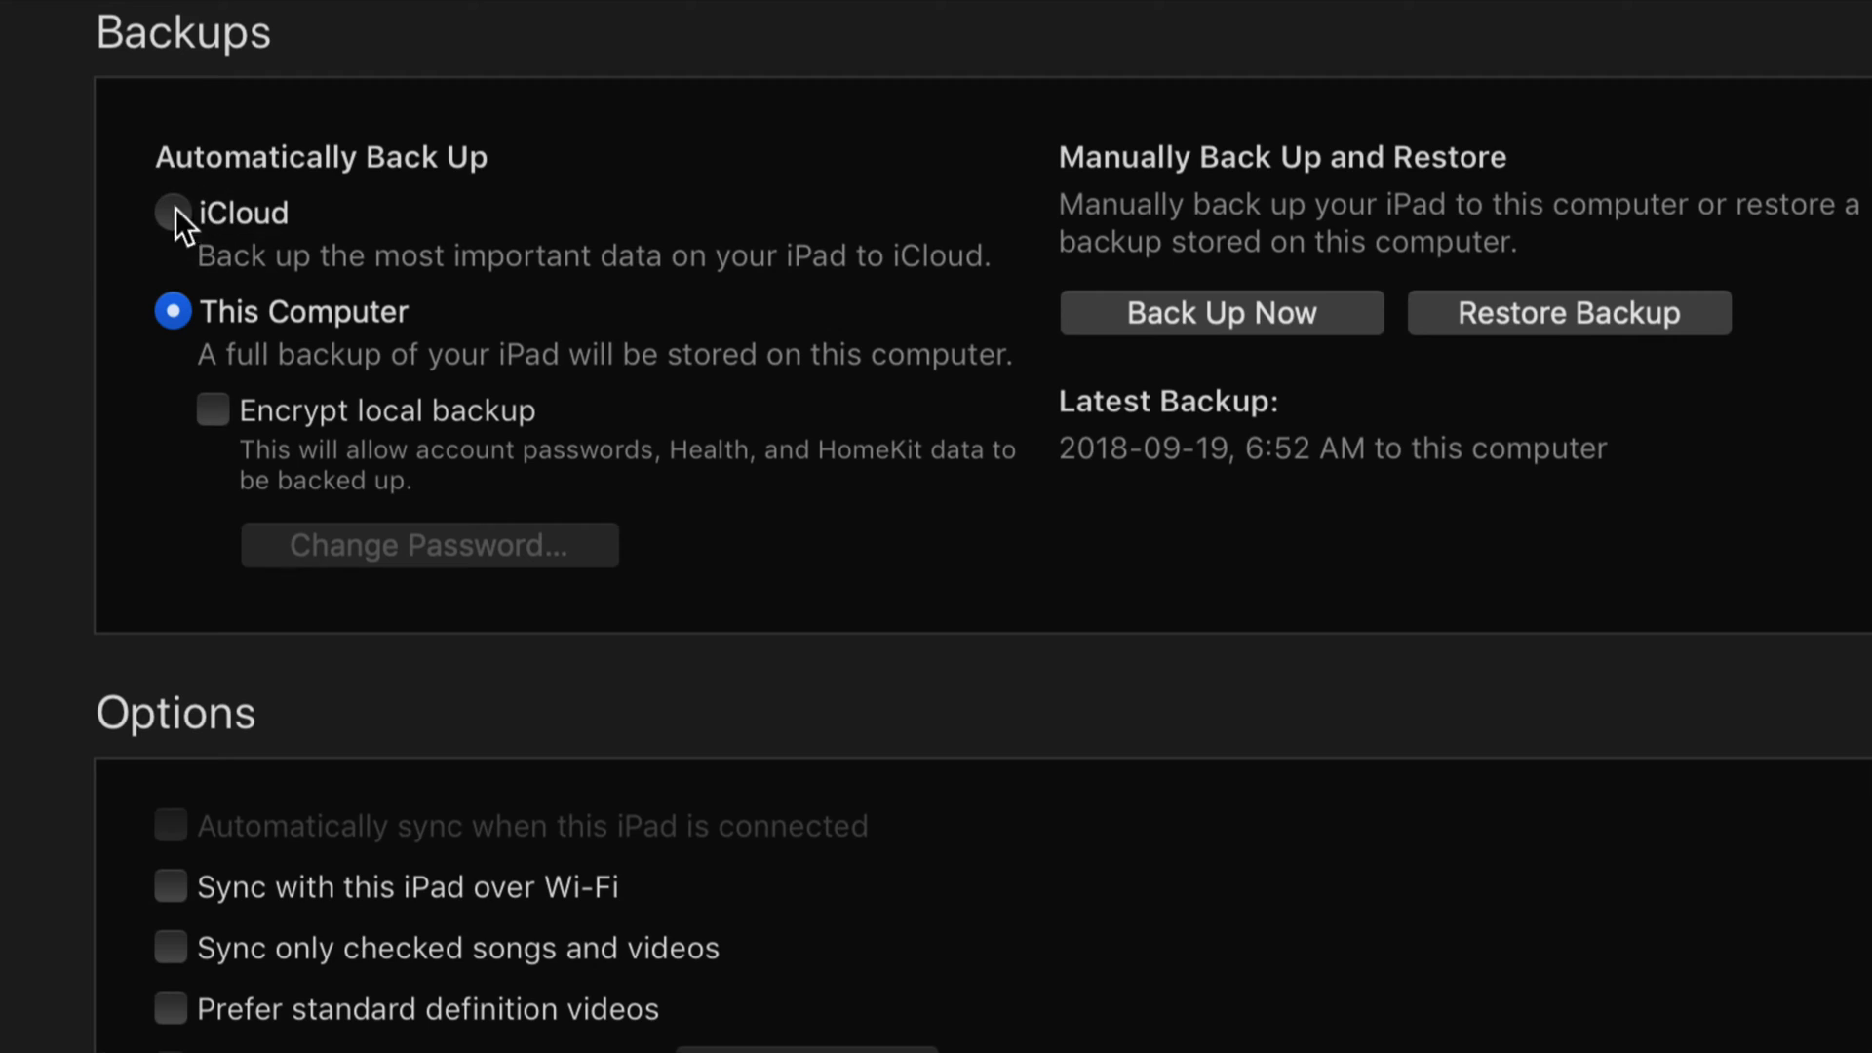
pyautogui.moveTo(276, 242)
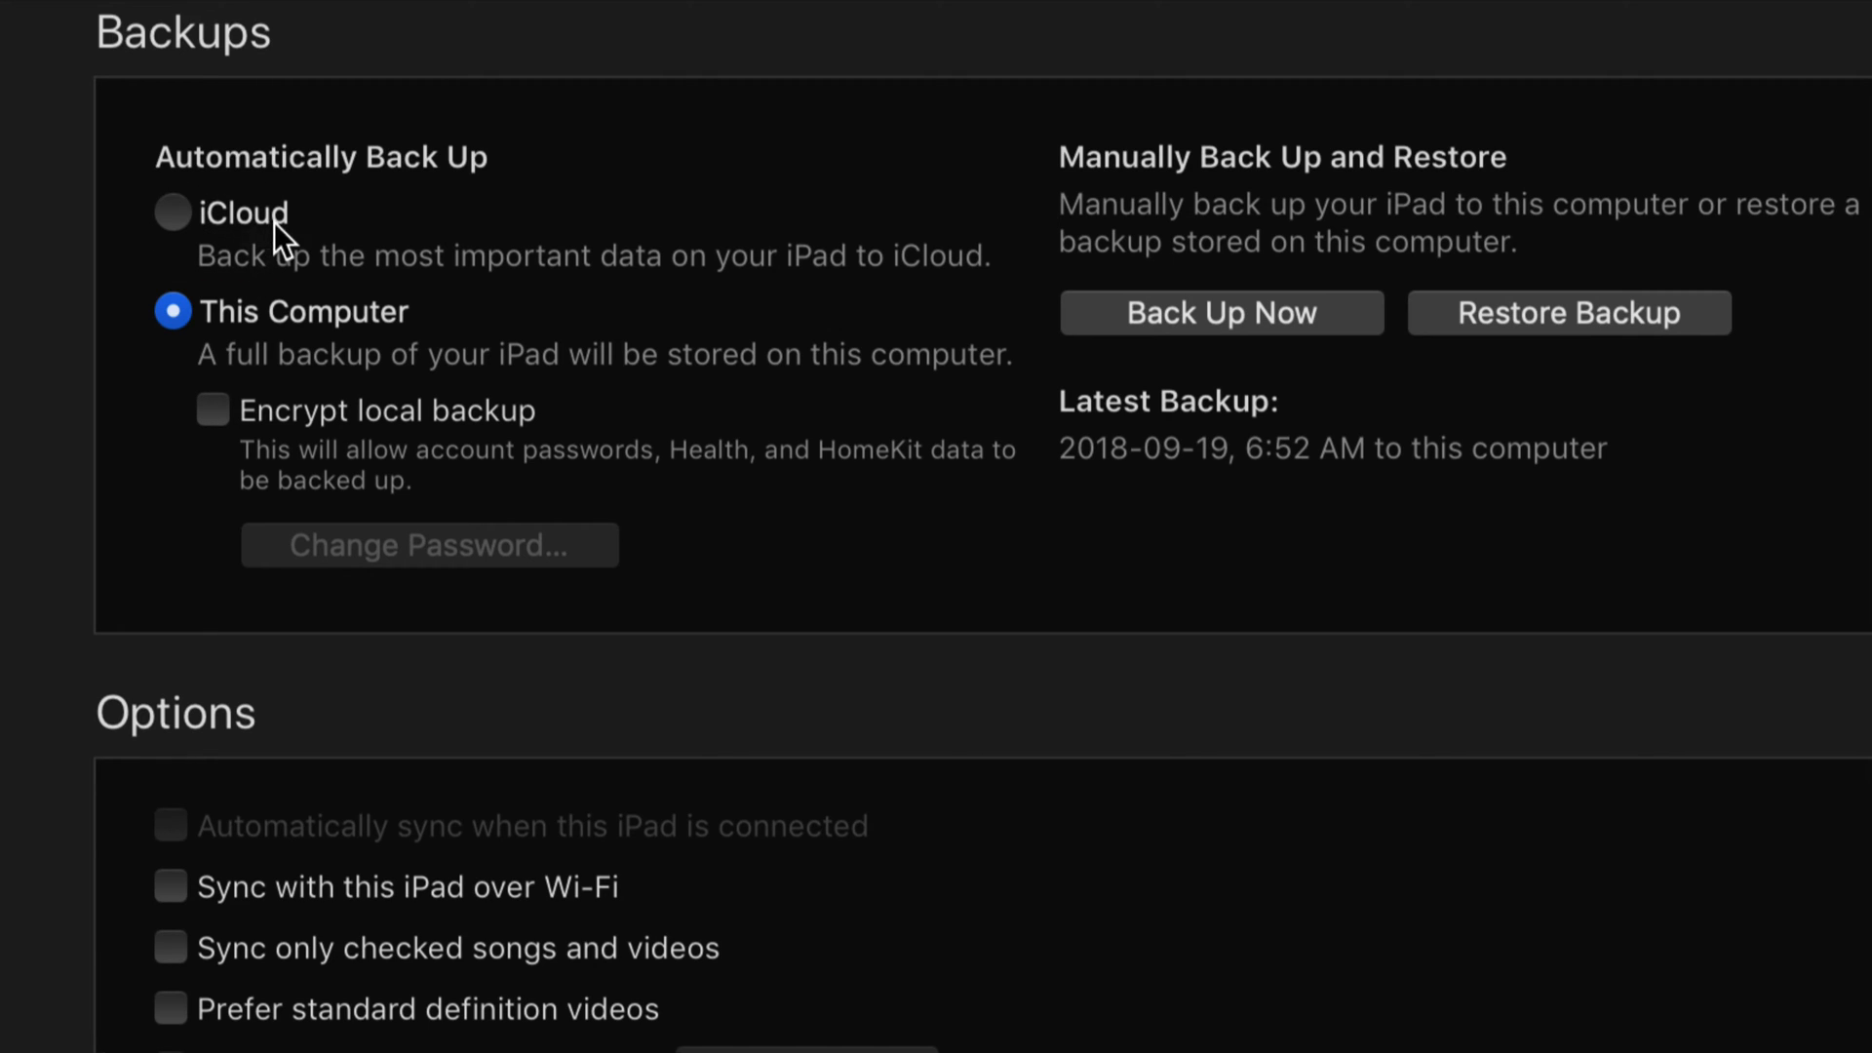
pyautogui.moveTo(340, 337)
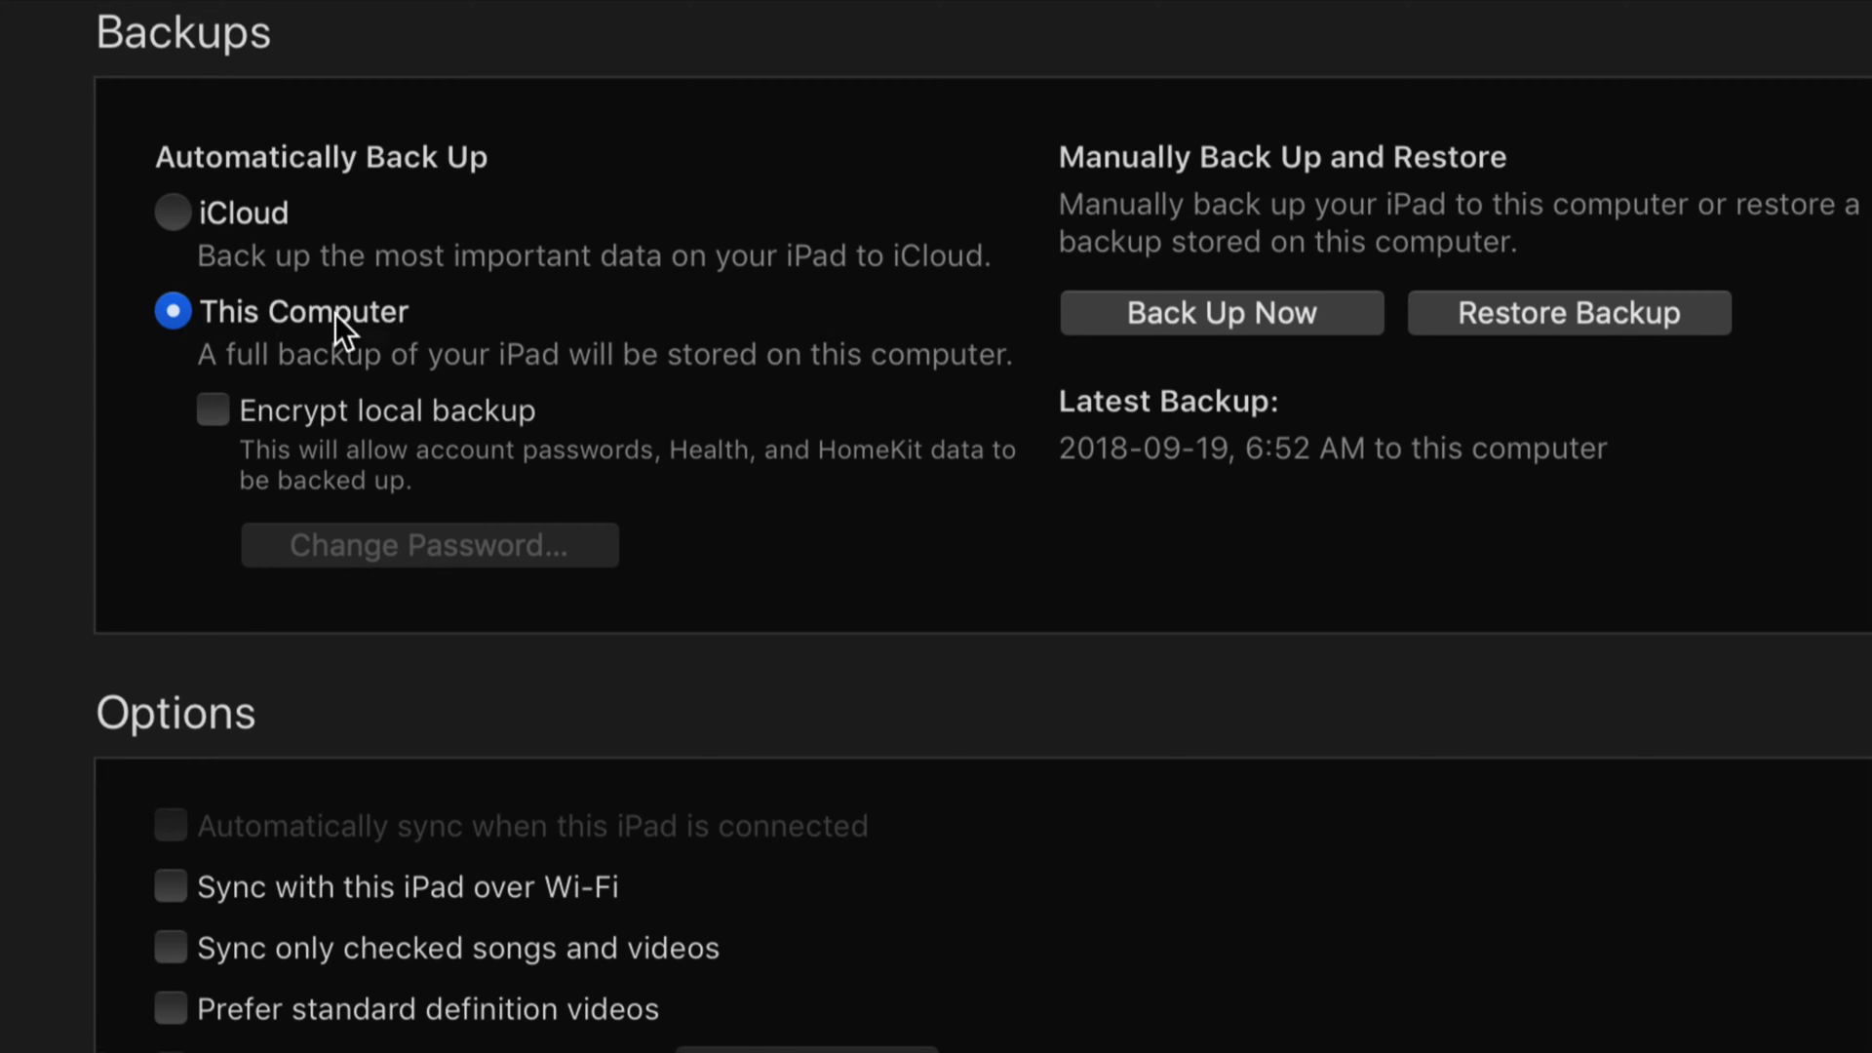
pyautogui.moveTo(1228, 336)
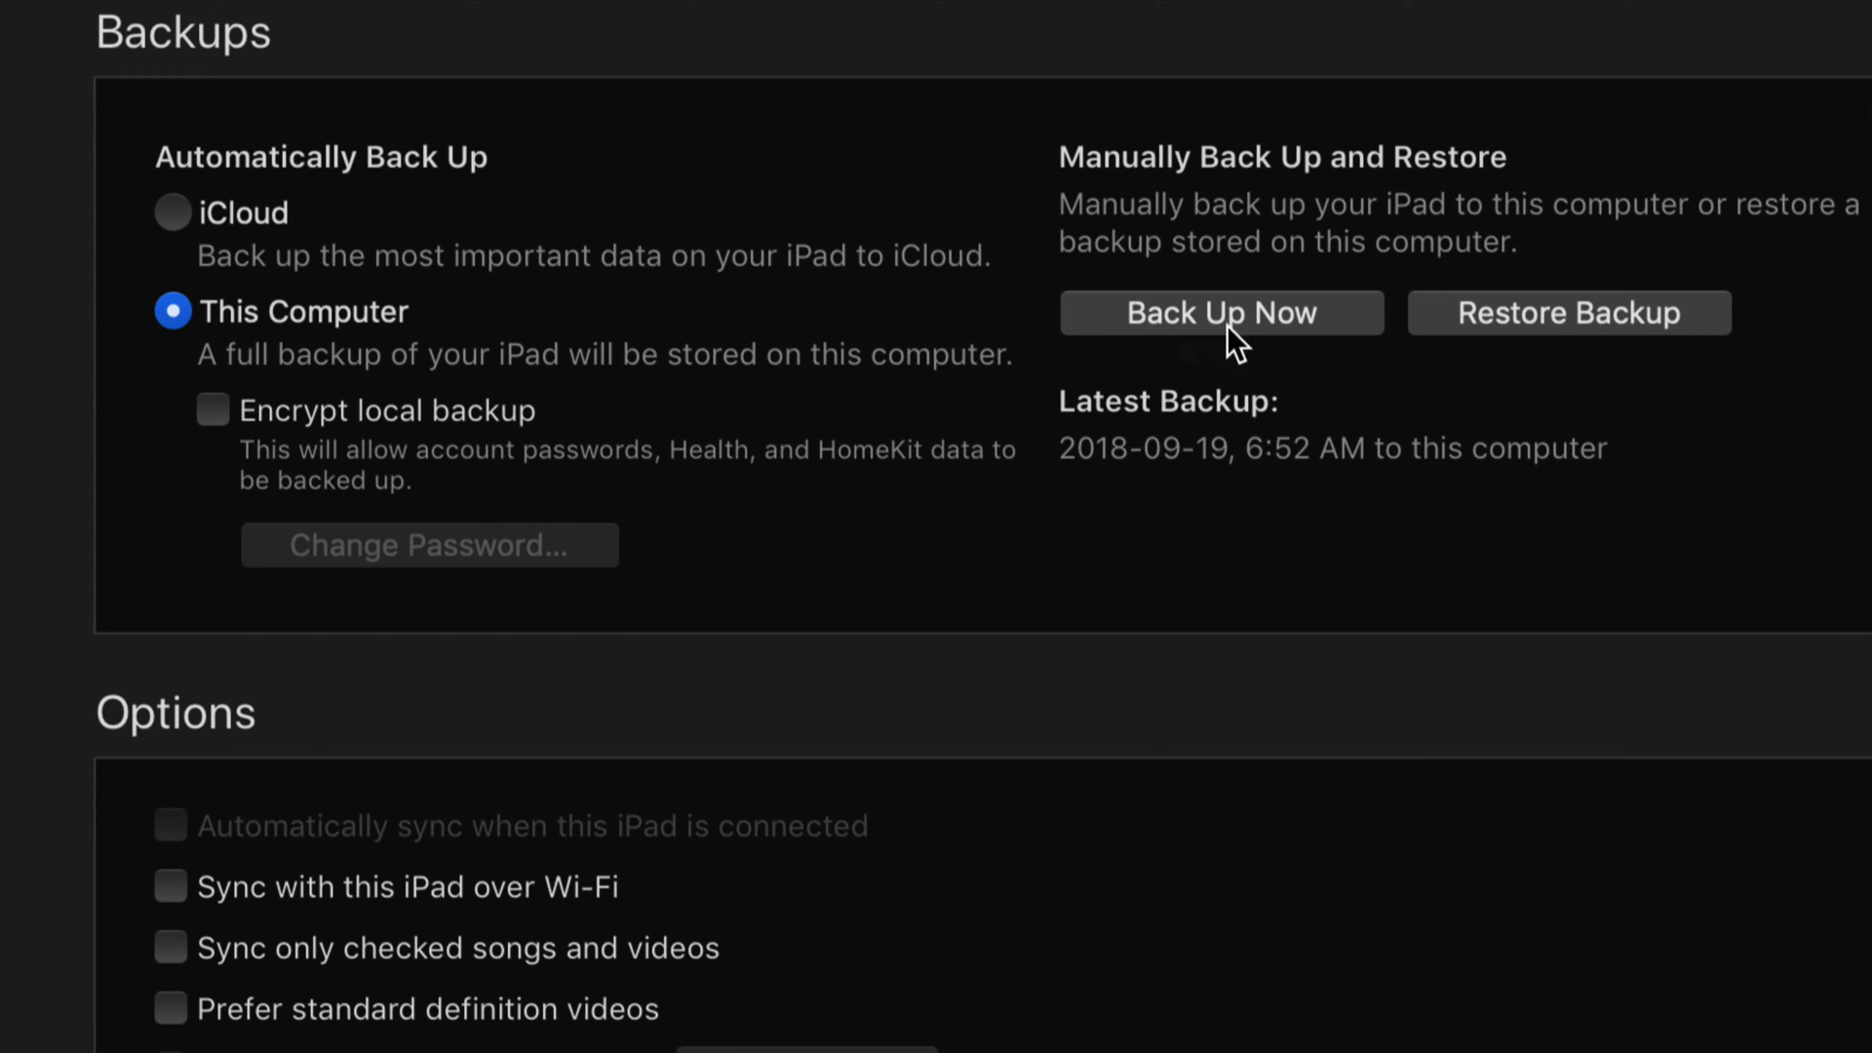
# - Back up the iPad to this computer, transferring its purchases first
pyautogui.click(1222, 313)
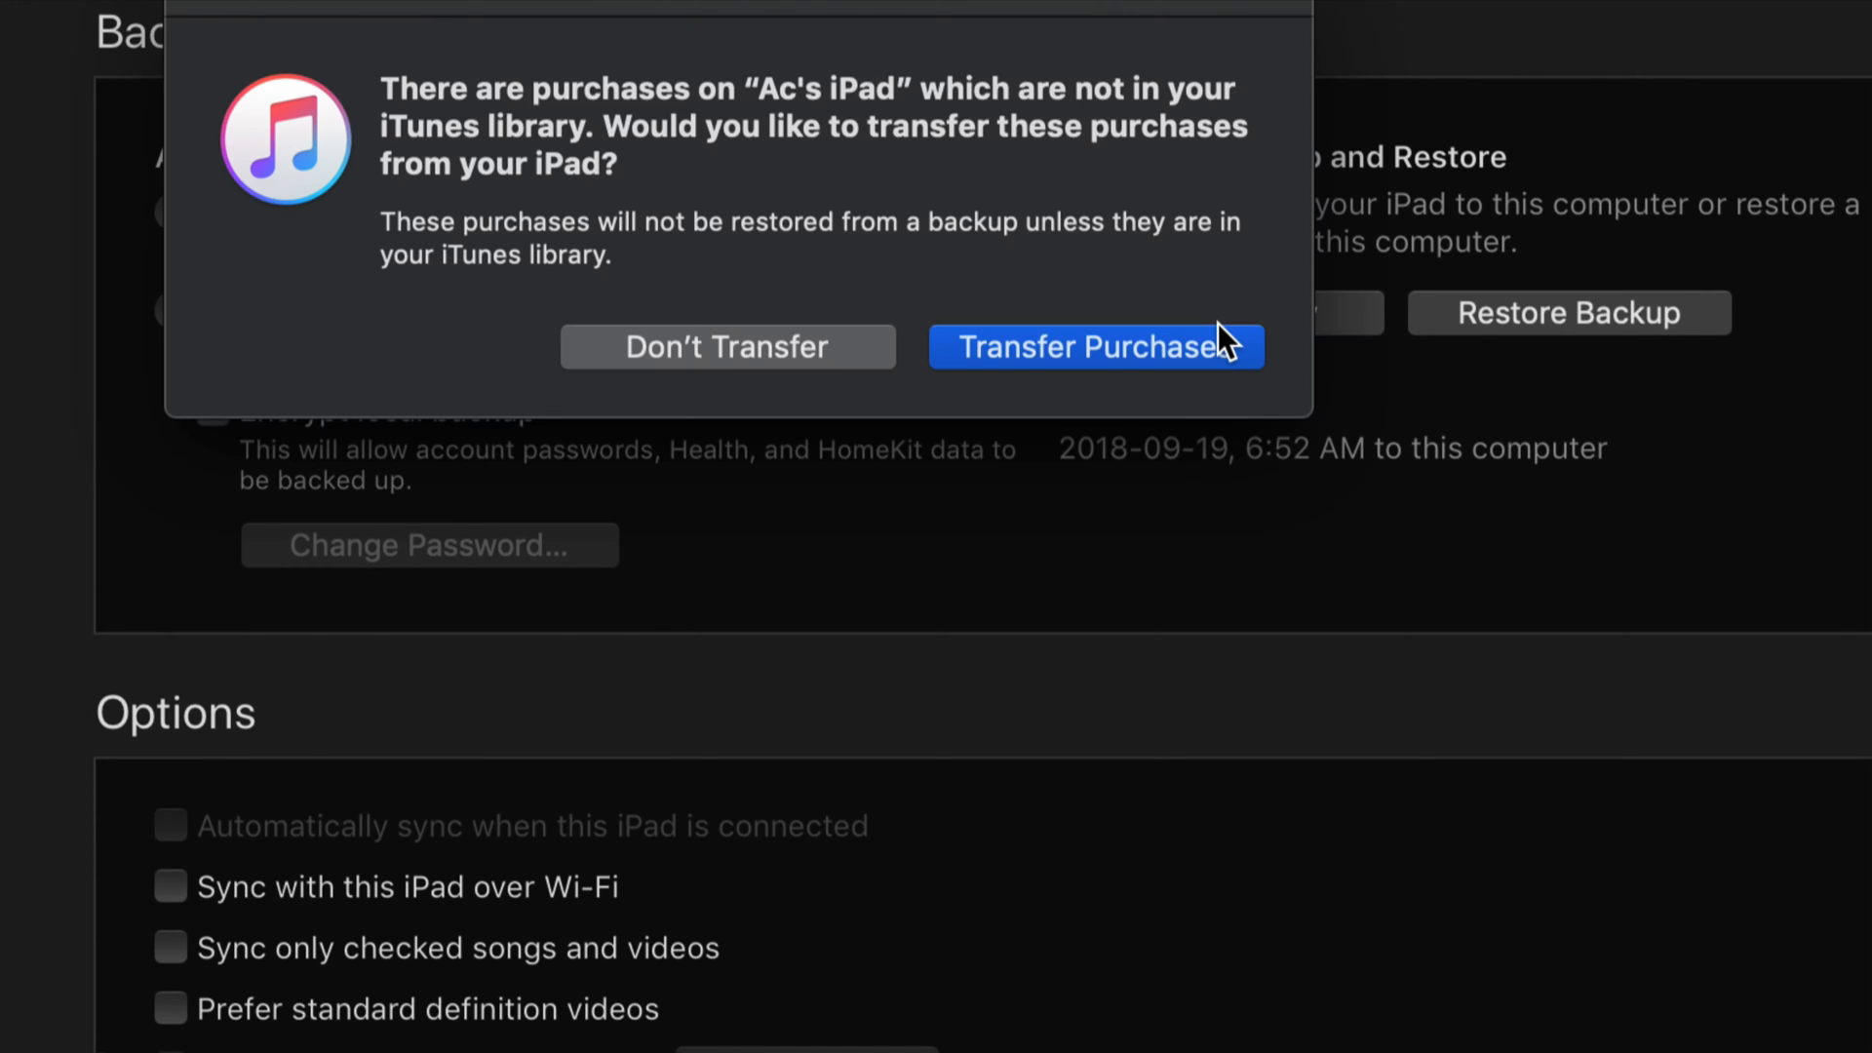
pyautogui.moveTo(899, 395)
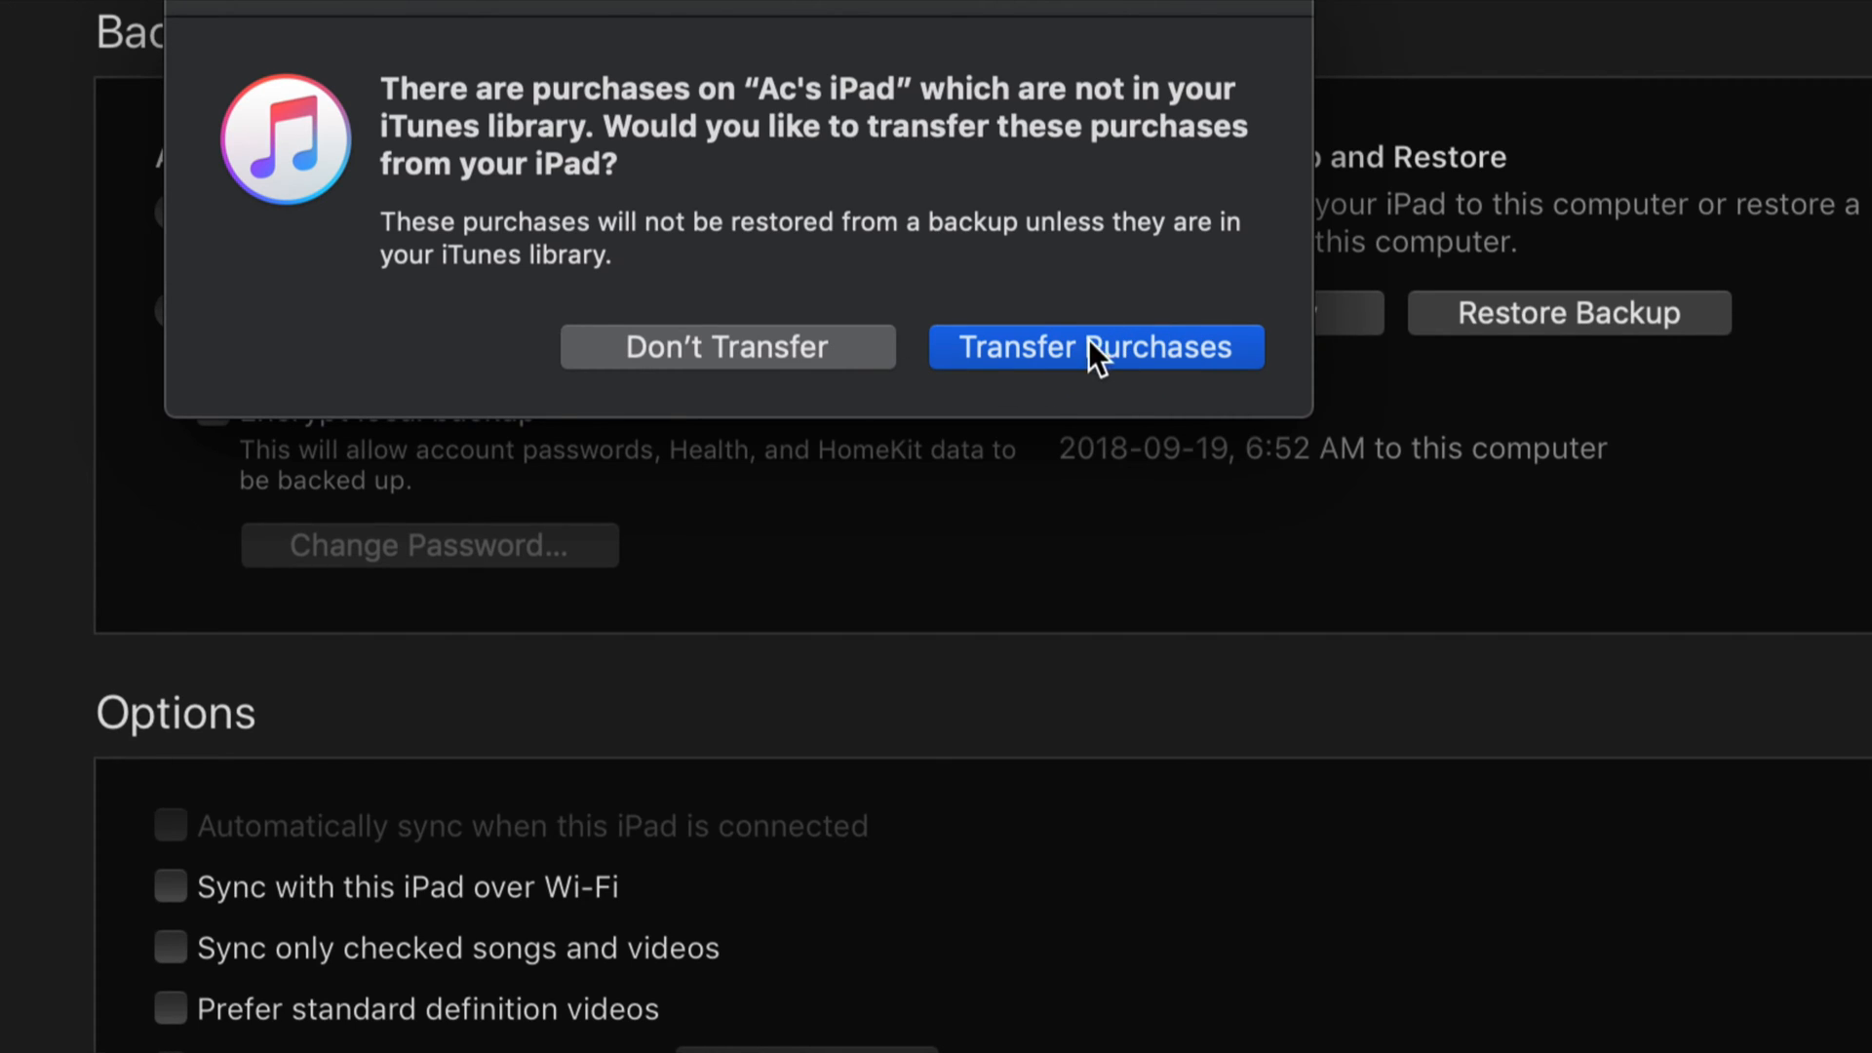
pyautogui.click(1097, 346)
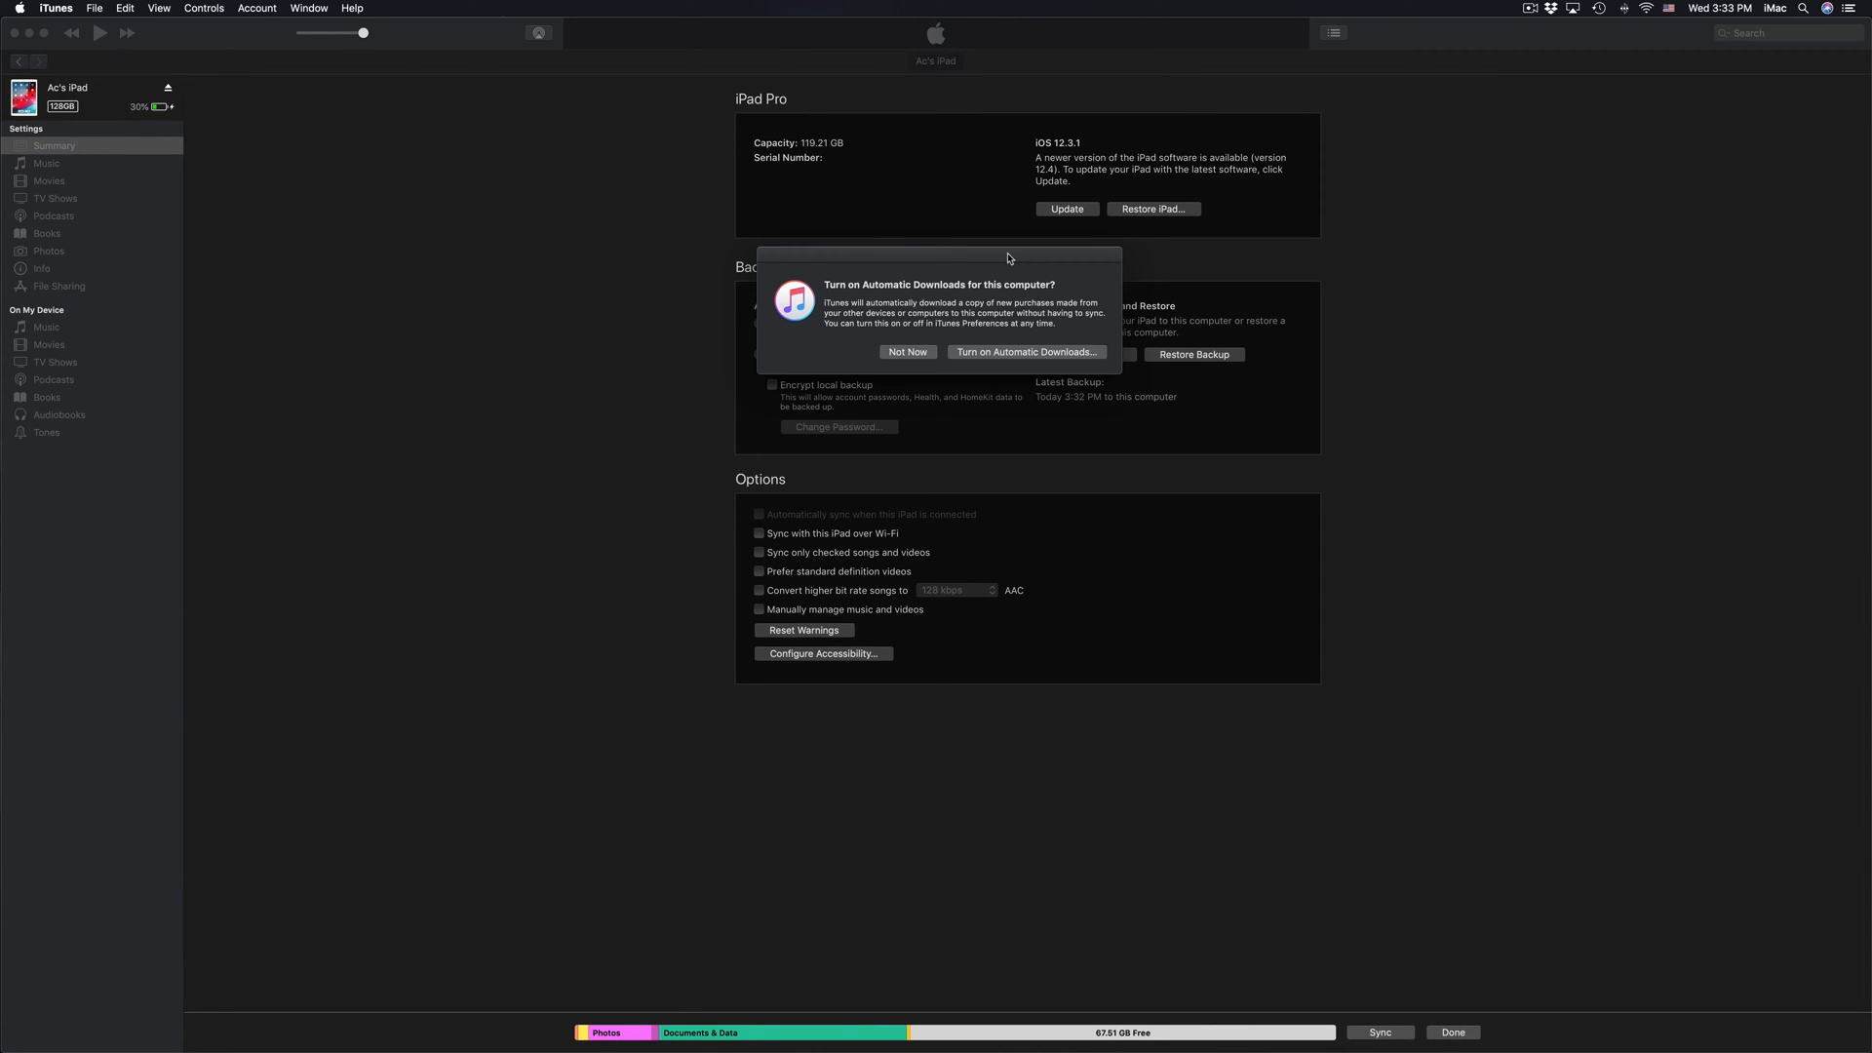
pyautogui.moveTo(941, 280)
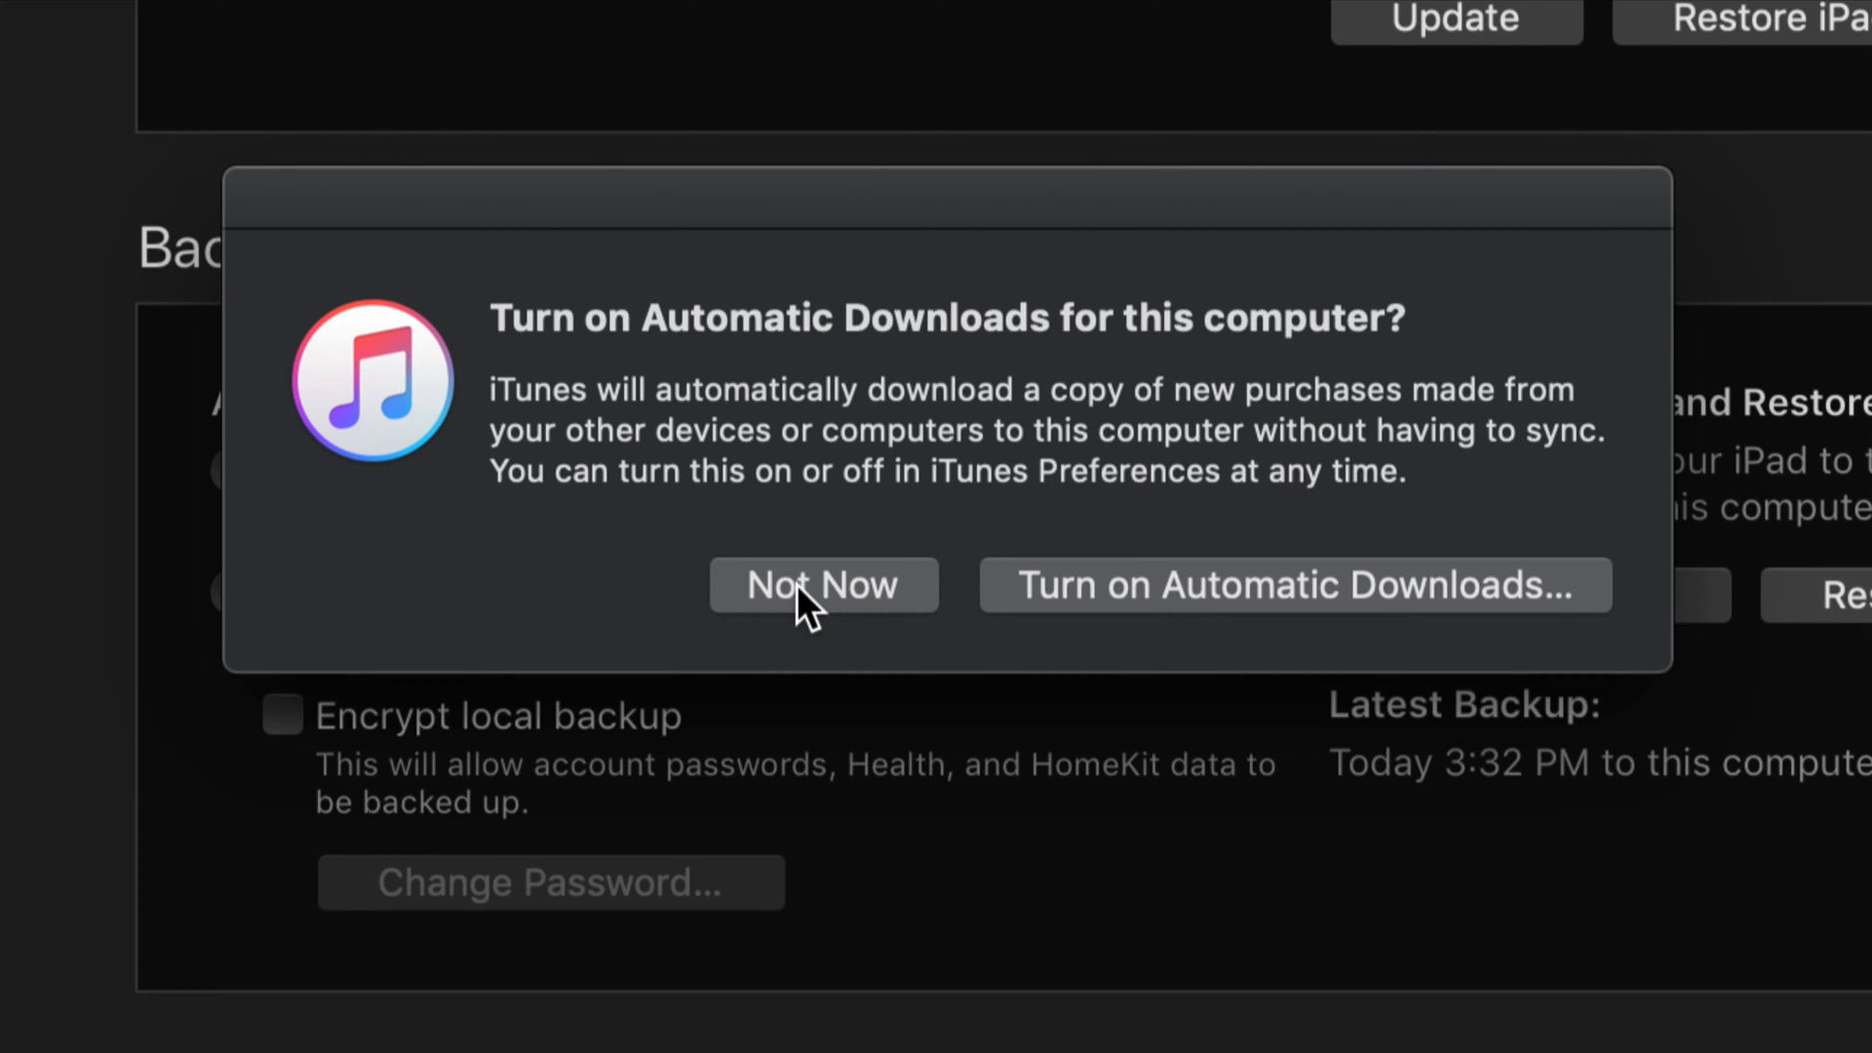
# - Decline automatic downloads, start the iOS 12.4 update, and agree to the licence
pyautogui.click(823, 585)
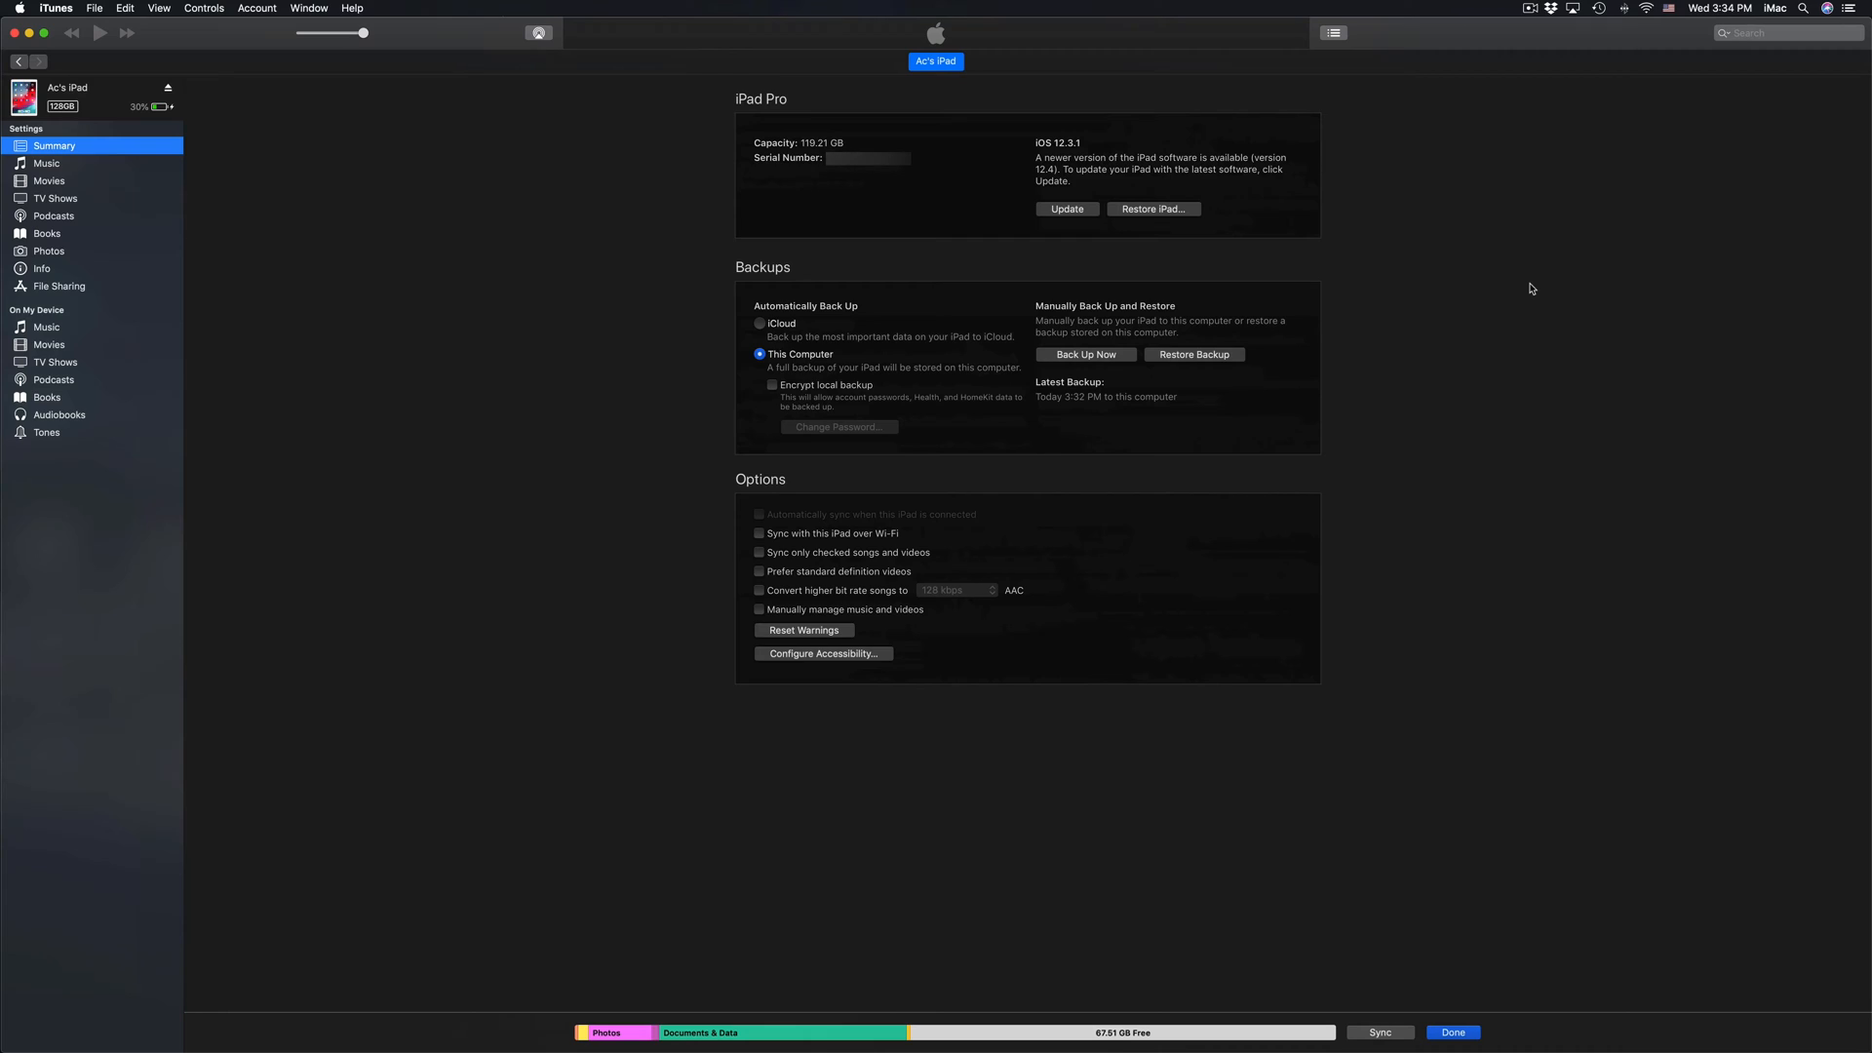
pyautogui.moveTo(1101, 181)
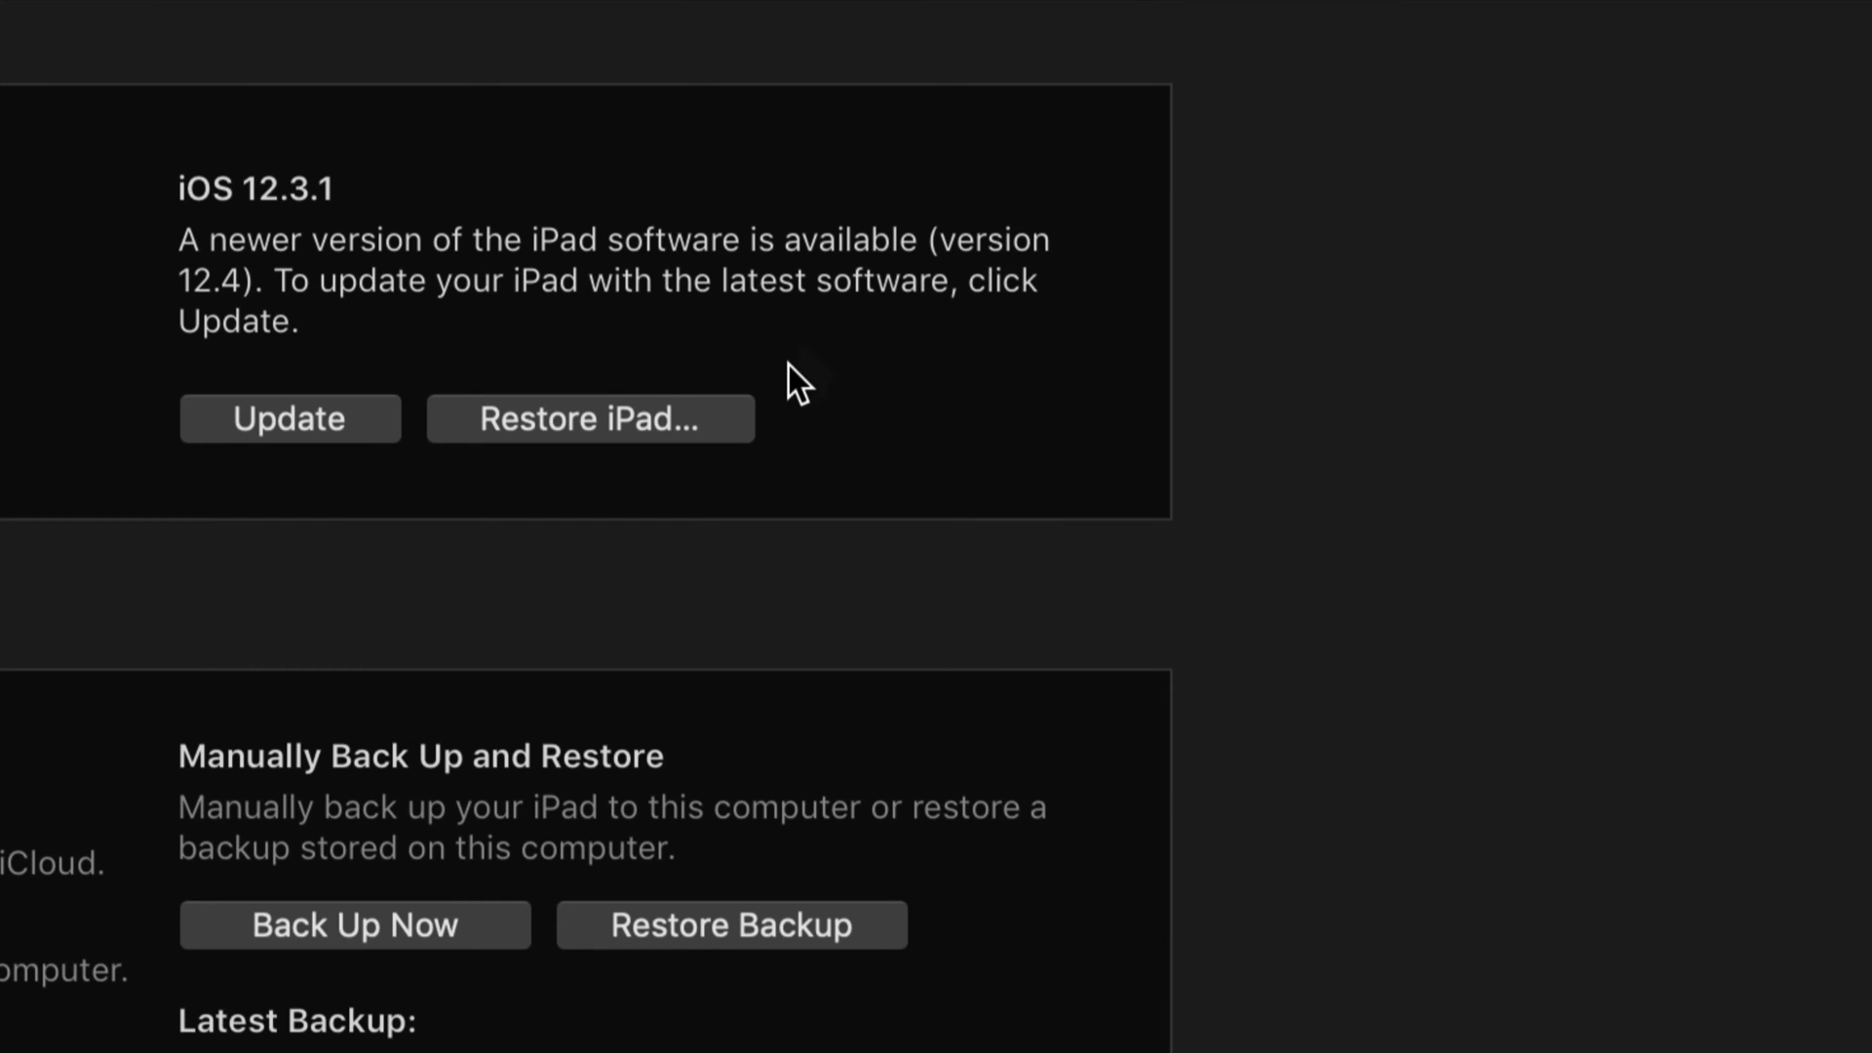
pyautogui.moveTo(454, 296)
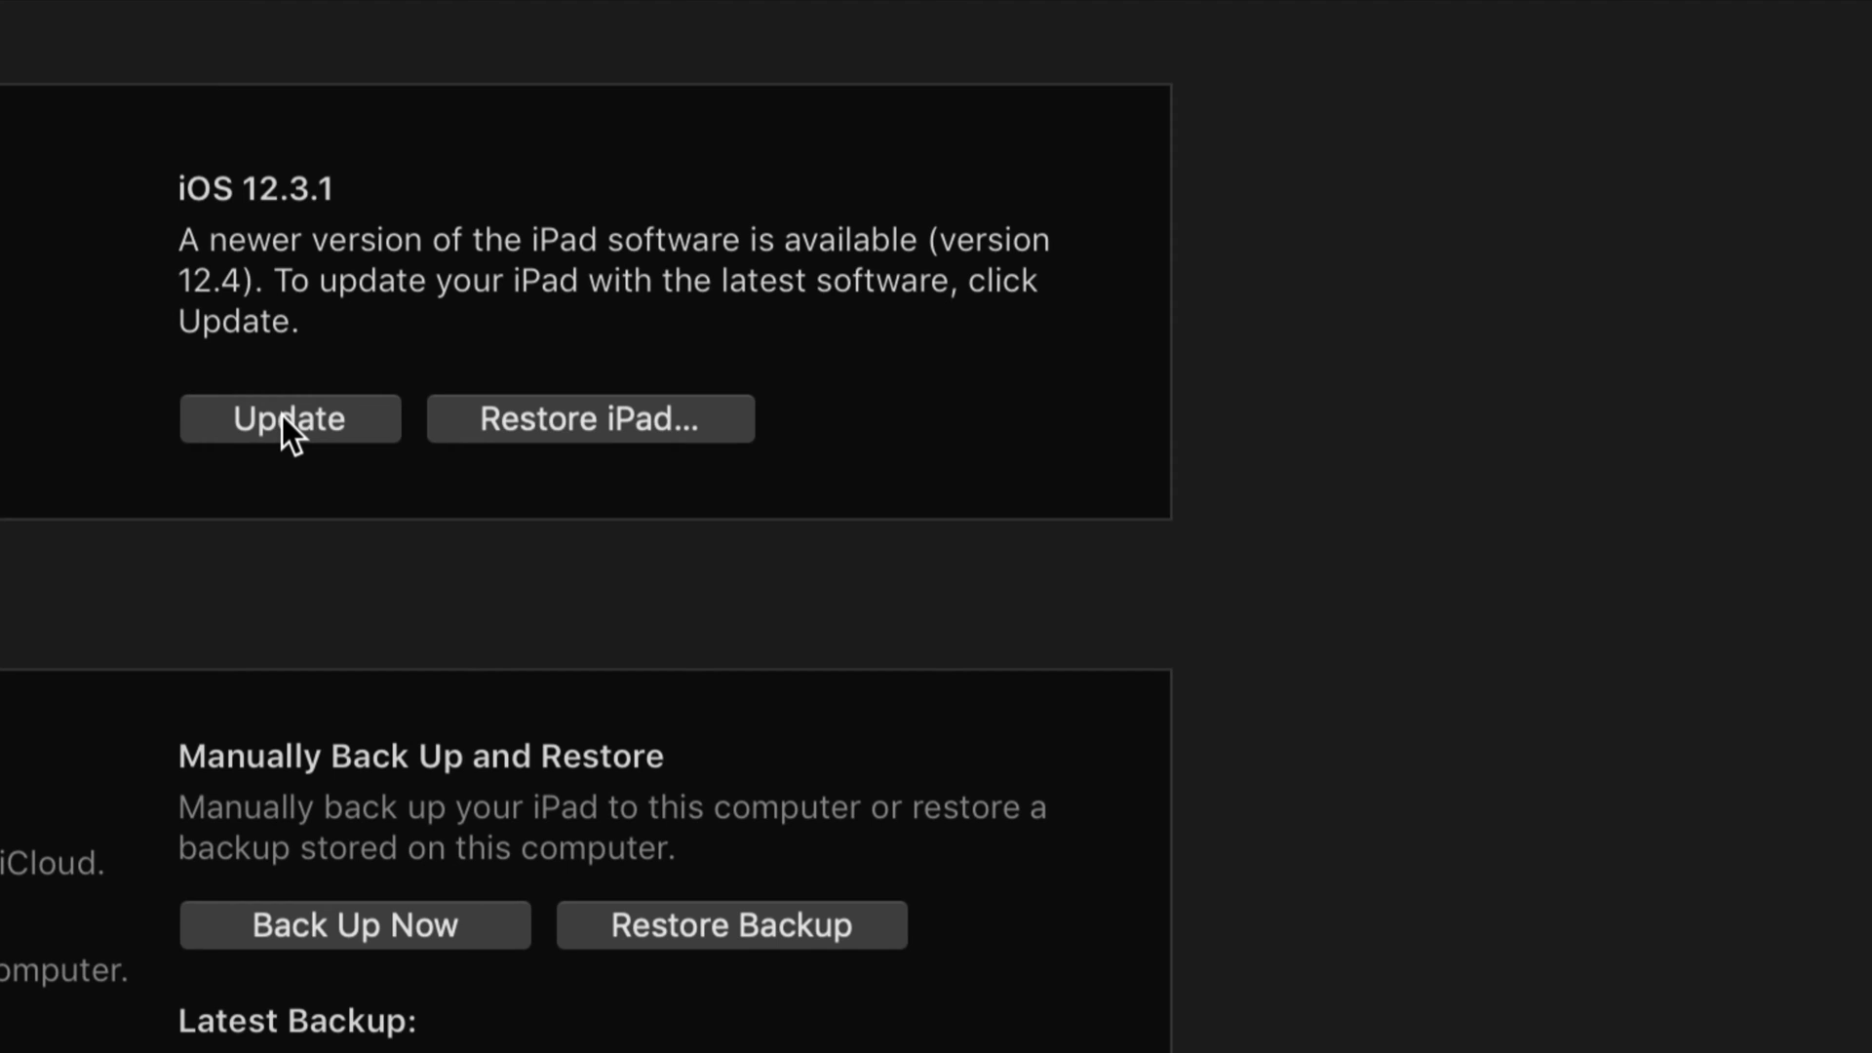
pyautogui.click(290, 418)
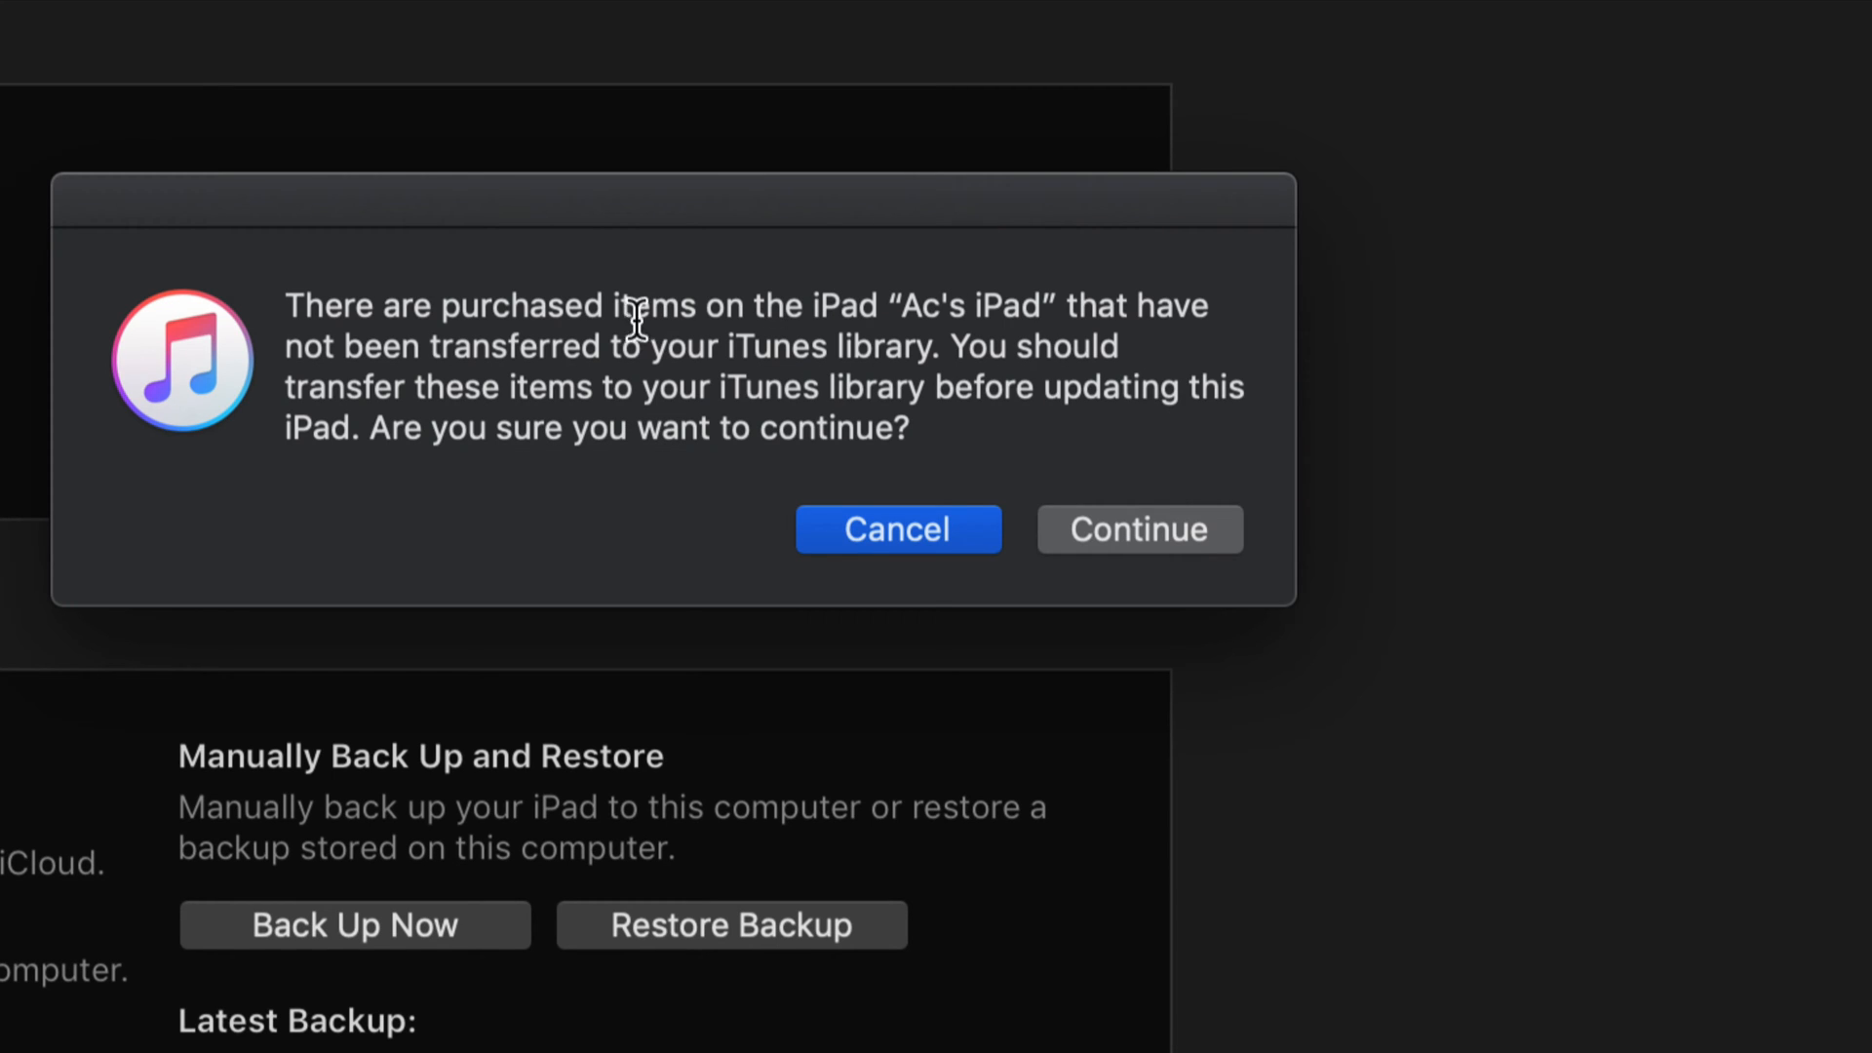
pyautogui.moveTo(1139, 543)
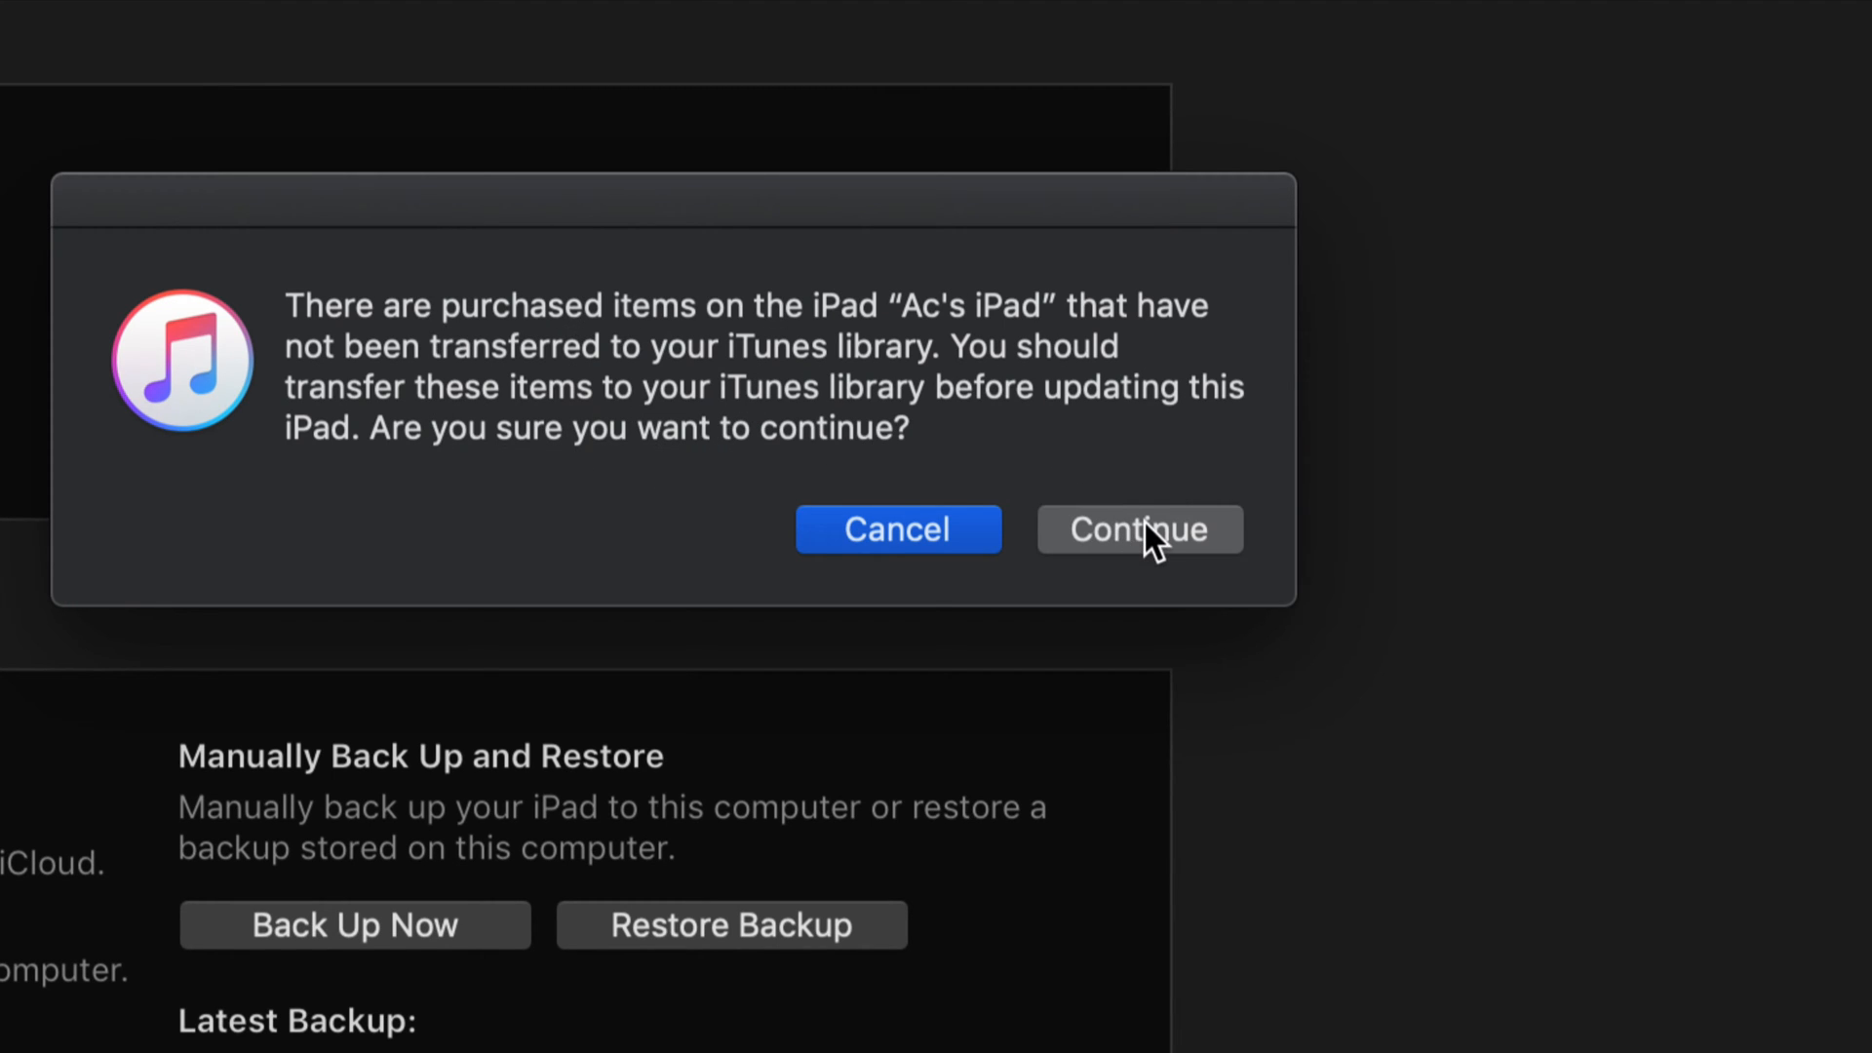
pyautogui.click(1140, 530)
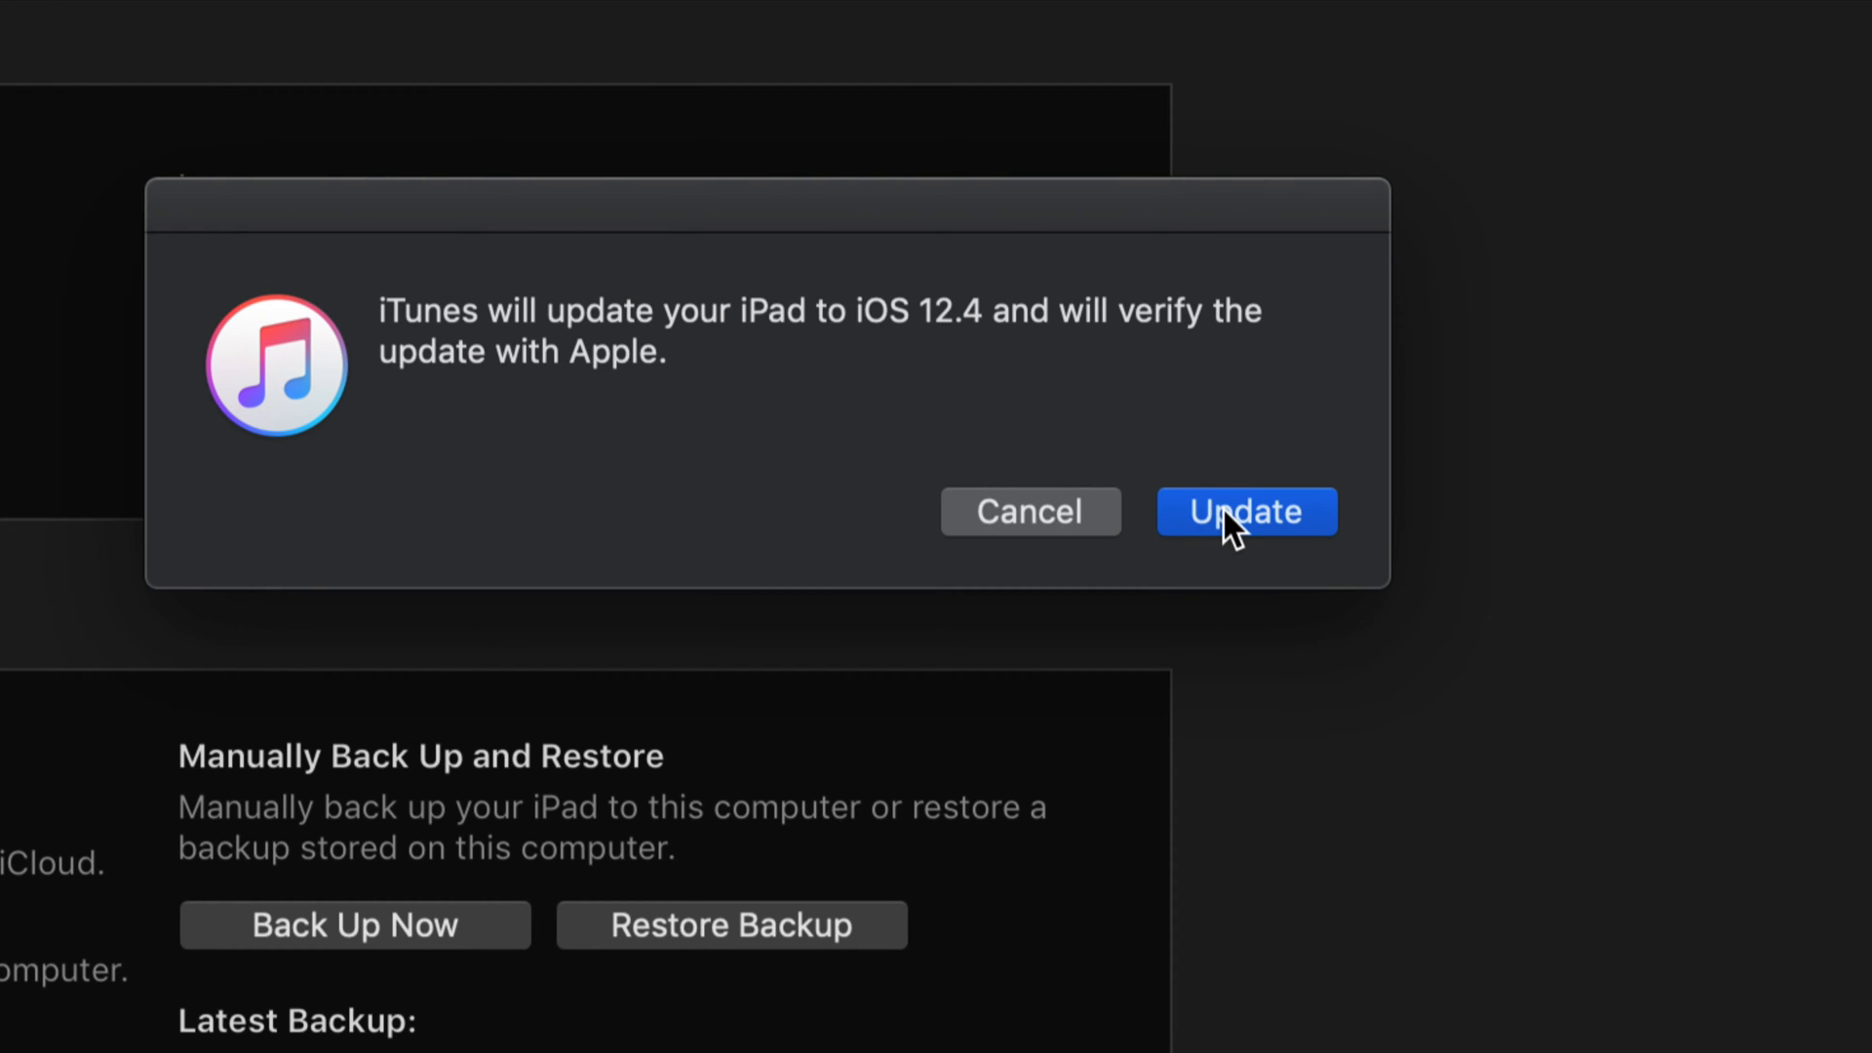
pyautogui.click(1247, 511)
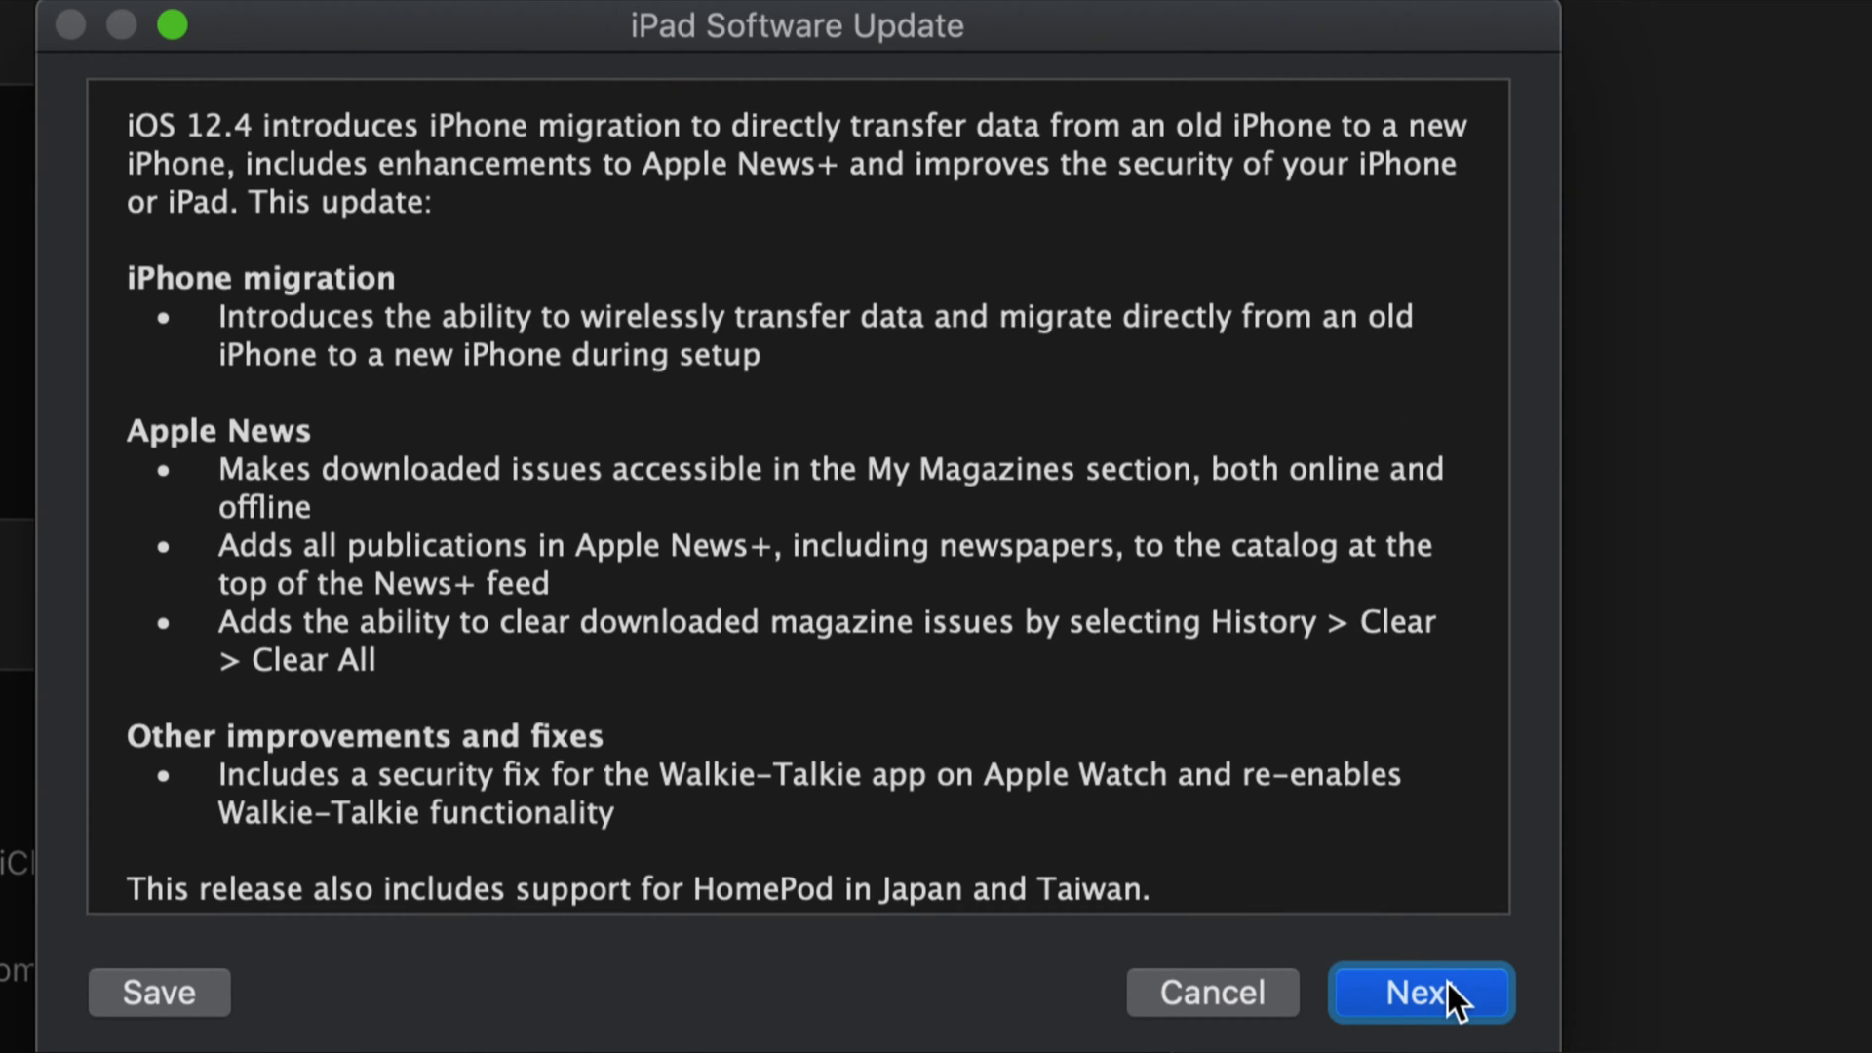
pyautogui.click(1421, 993)
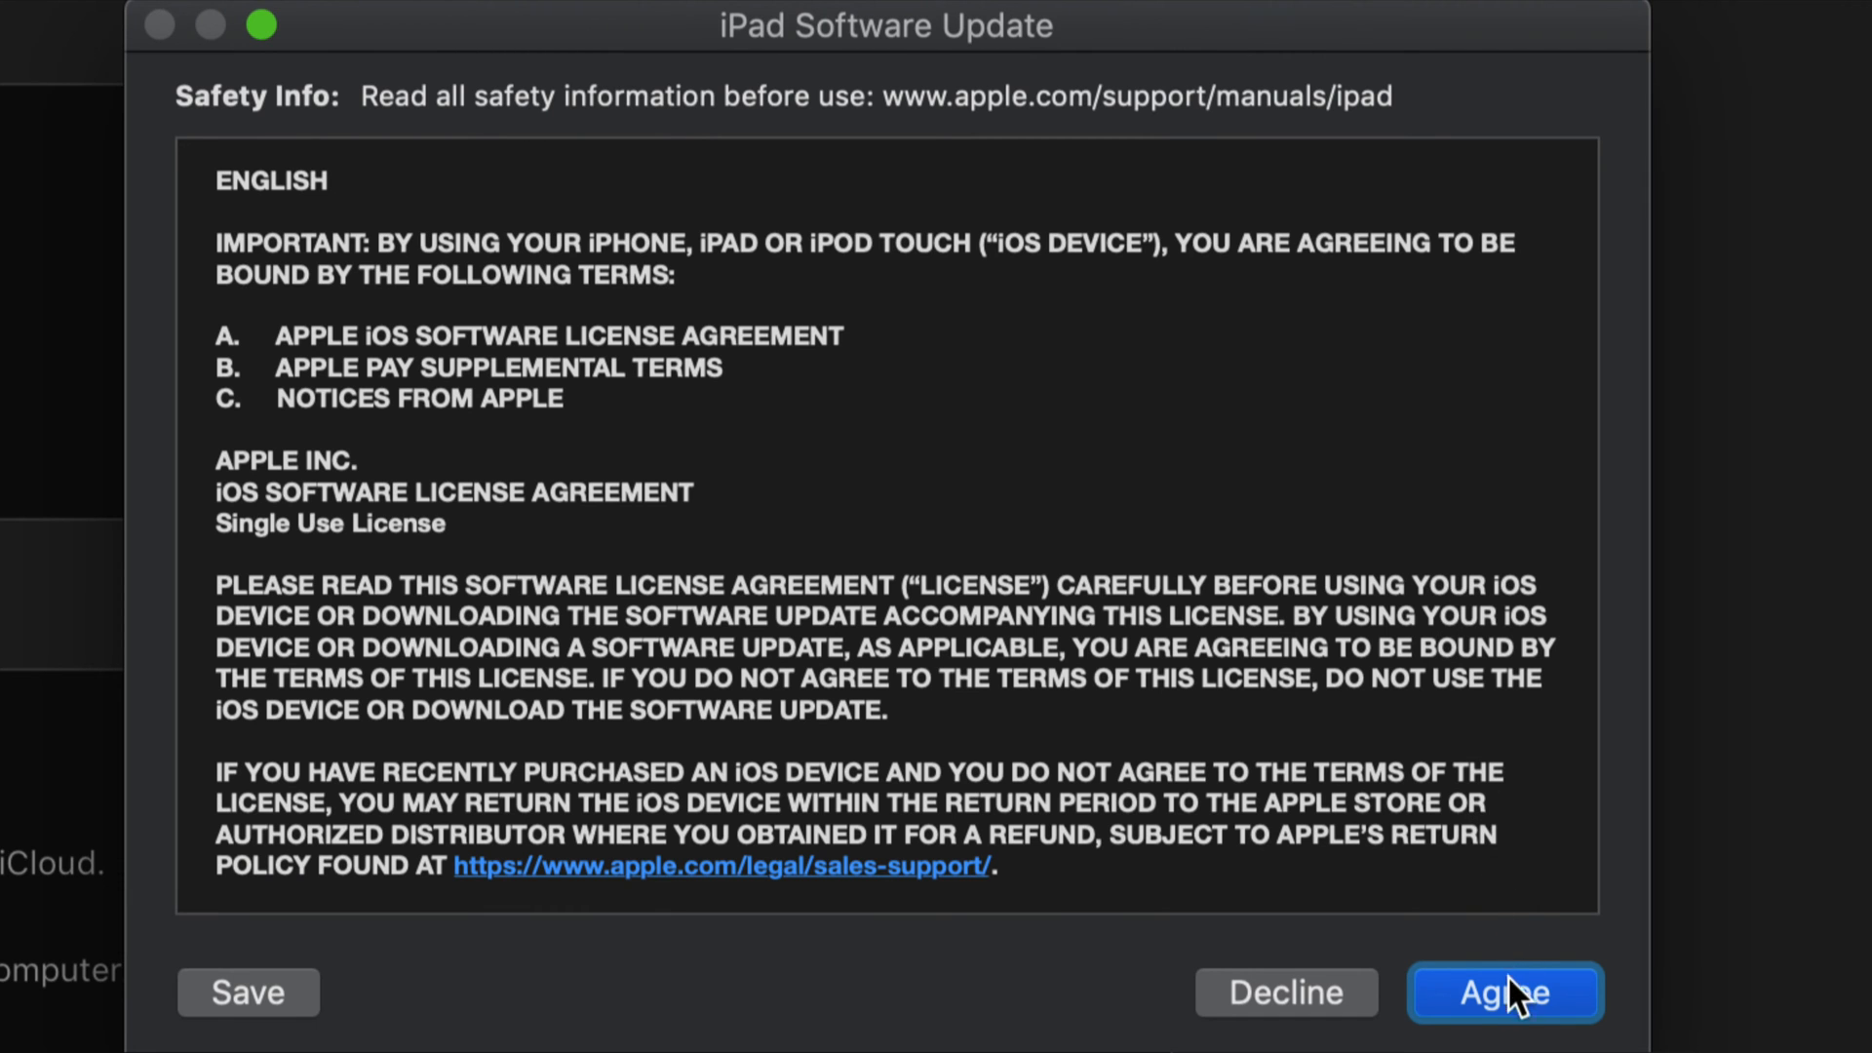
pyautogui.click(1506, 993)
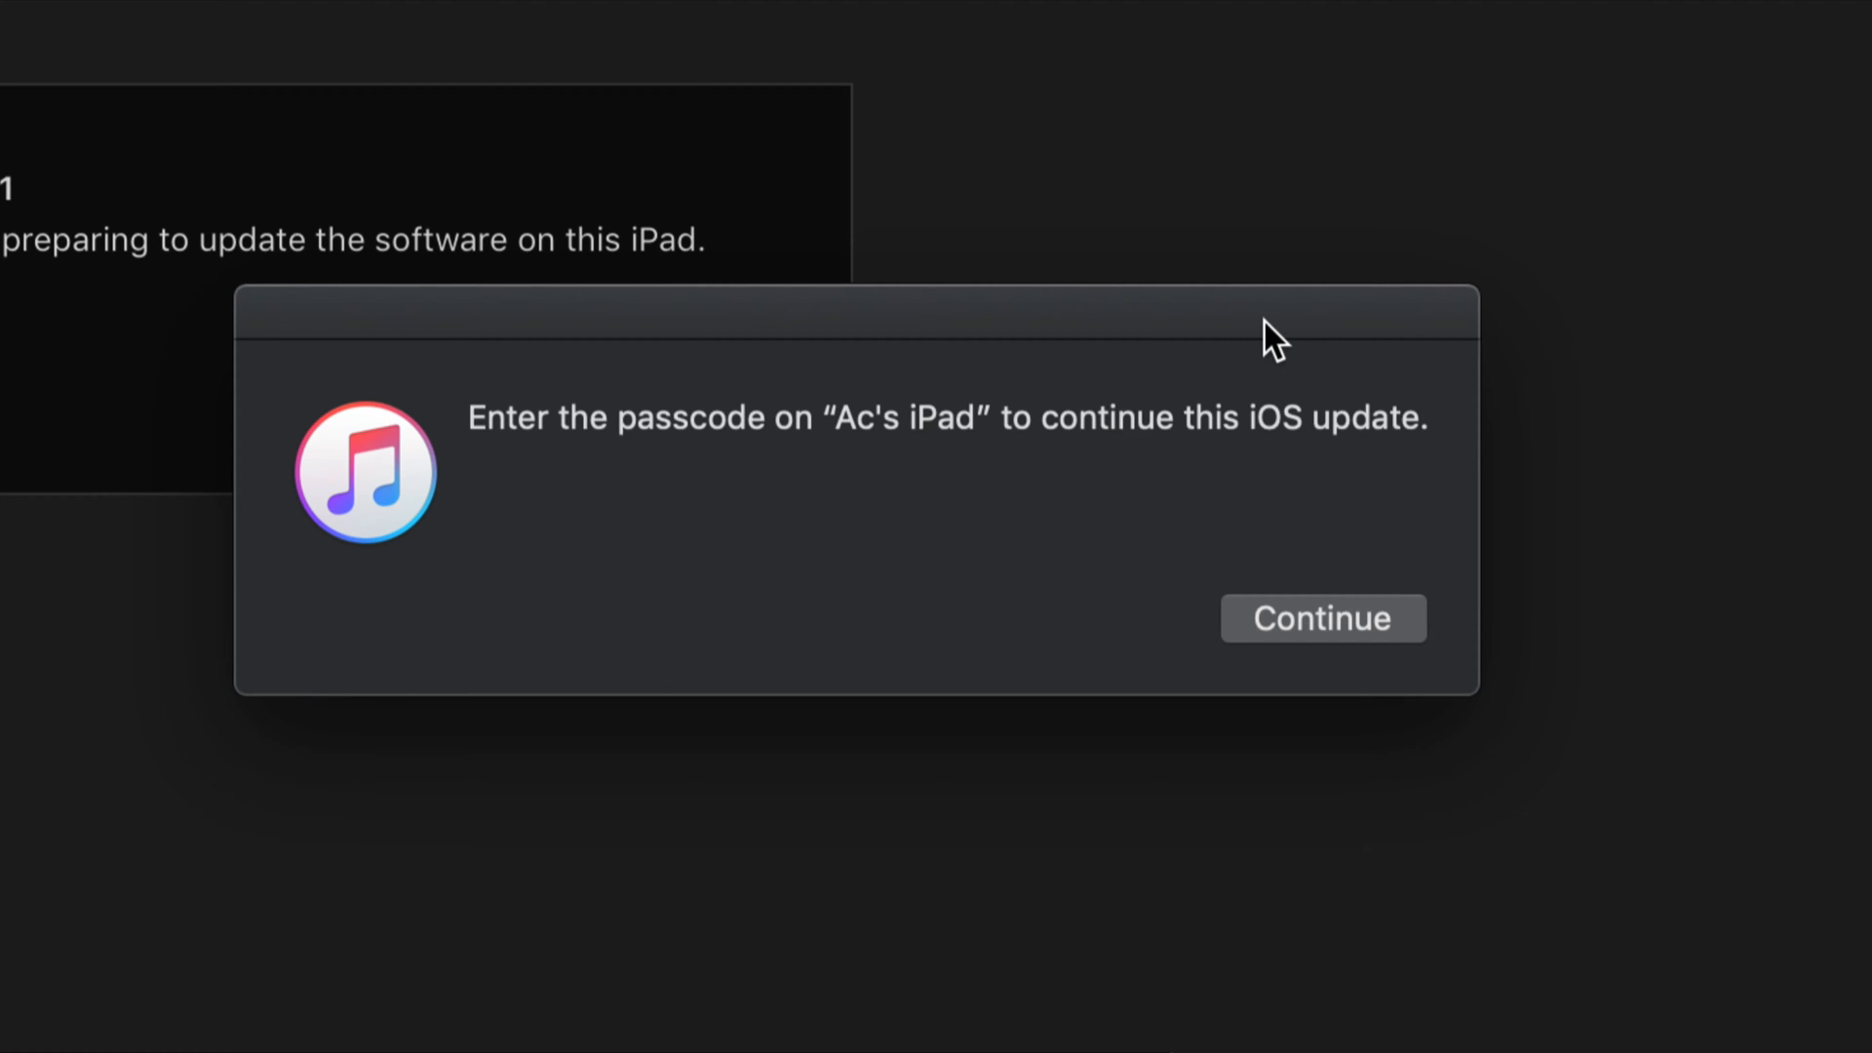
# - Continue past the passcode prompt so iTunes downloads the iOS 12.4 update
pyautogui.click(1323, 618)
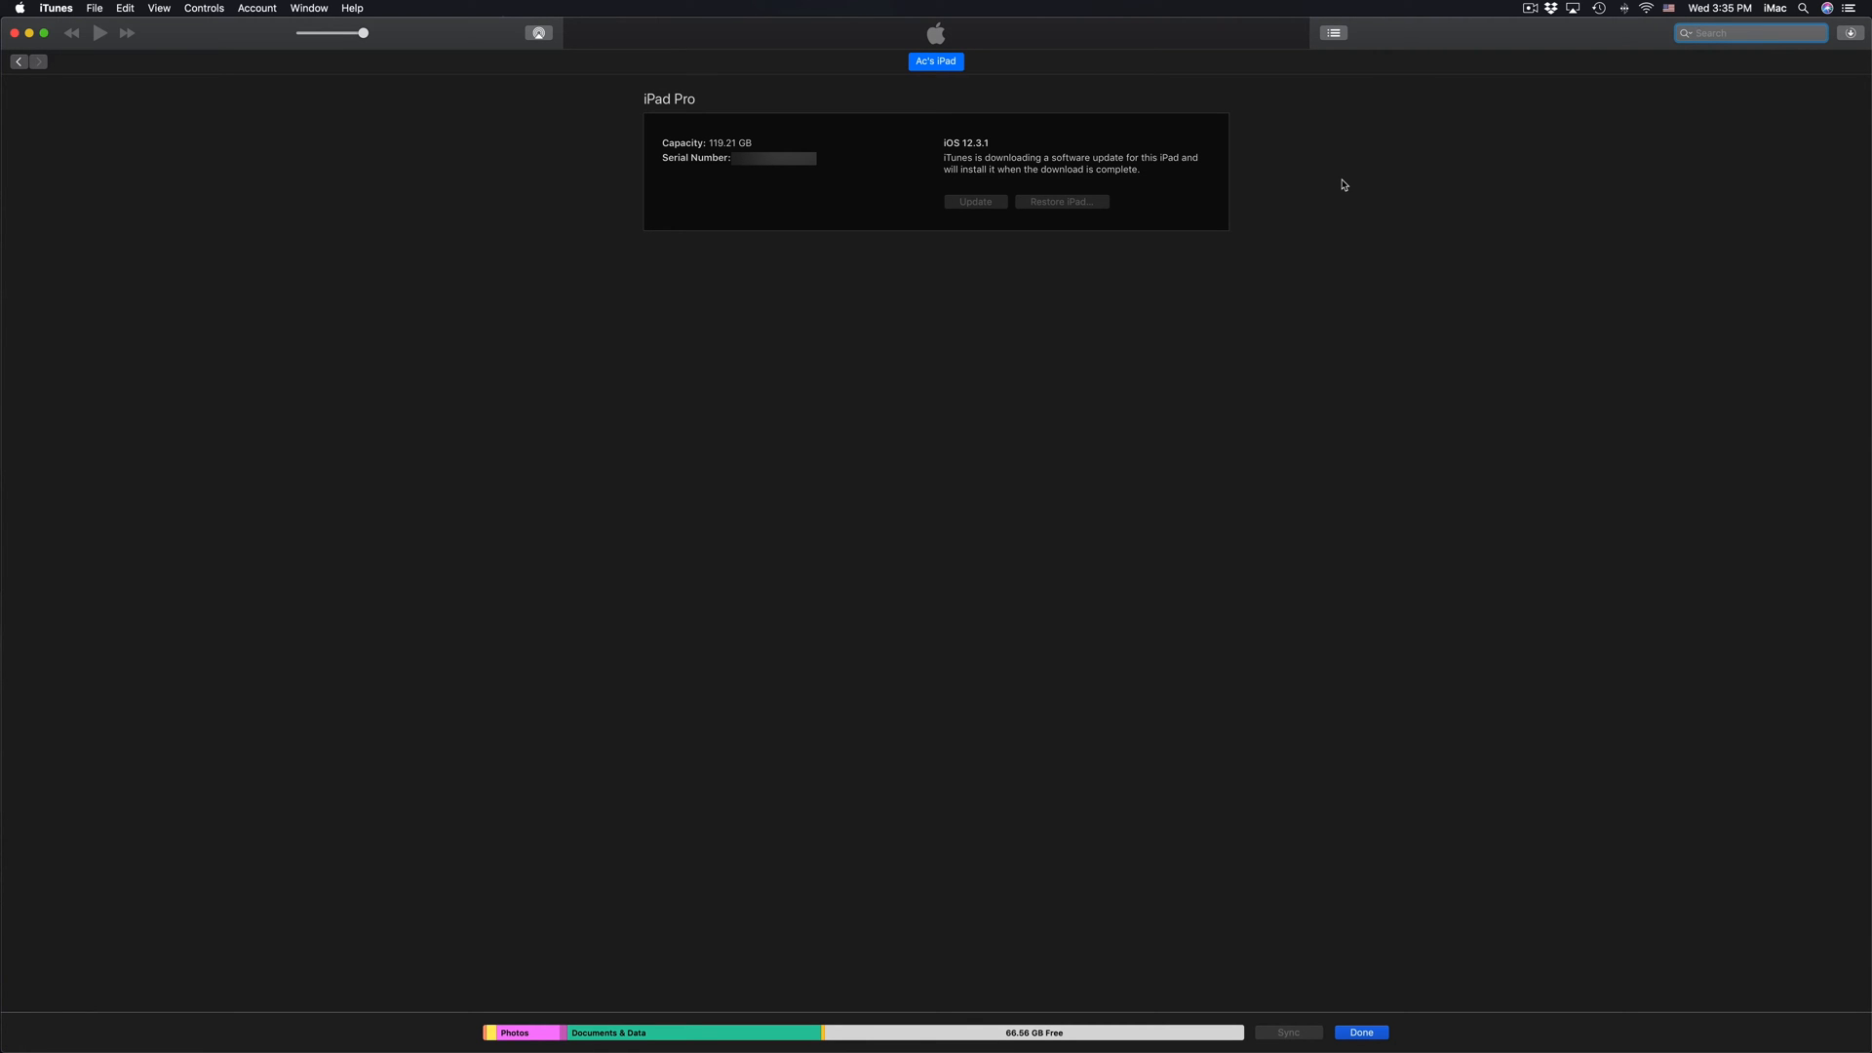
pyautogui.click(1751, 33)
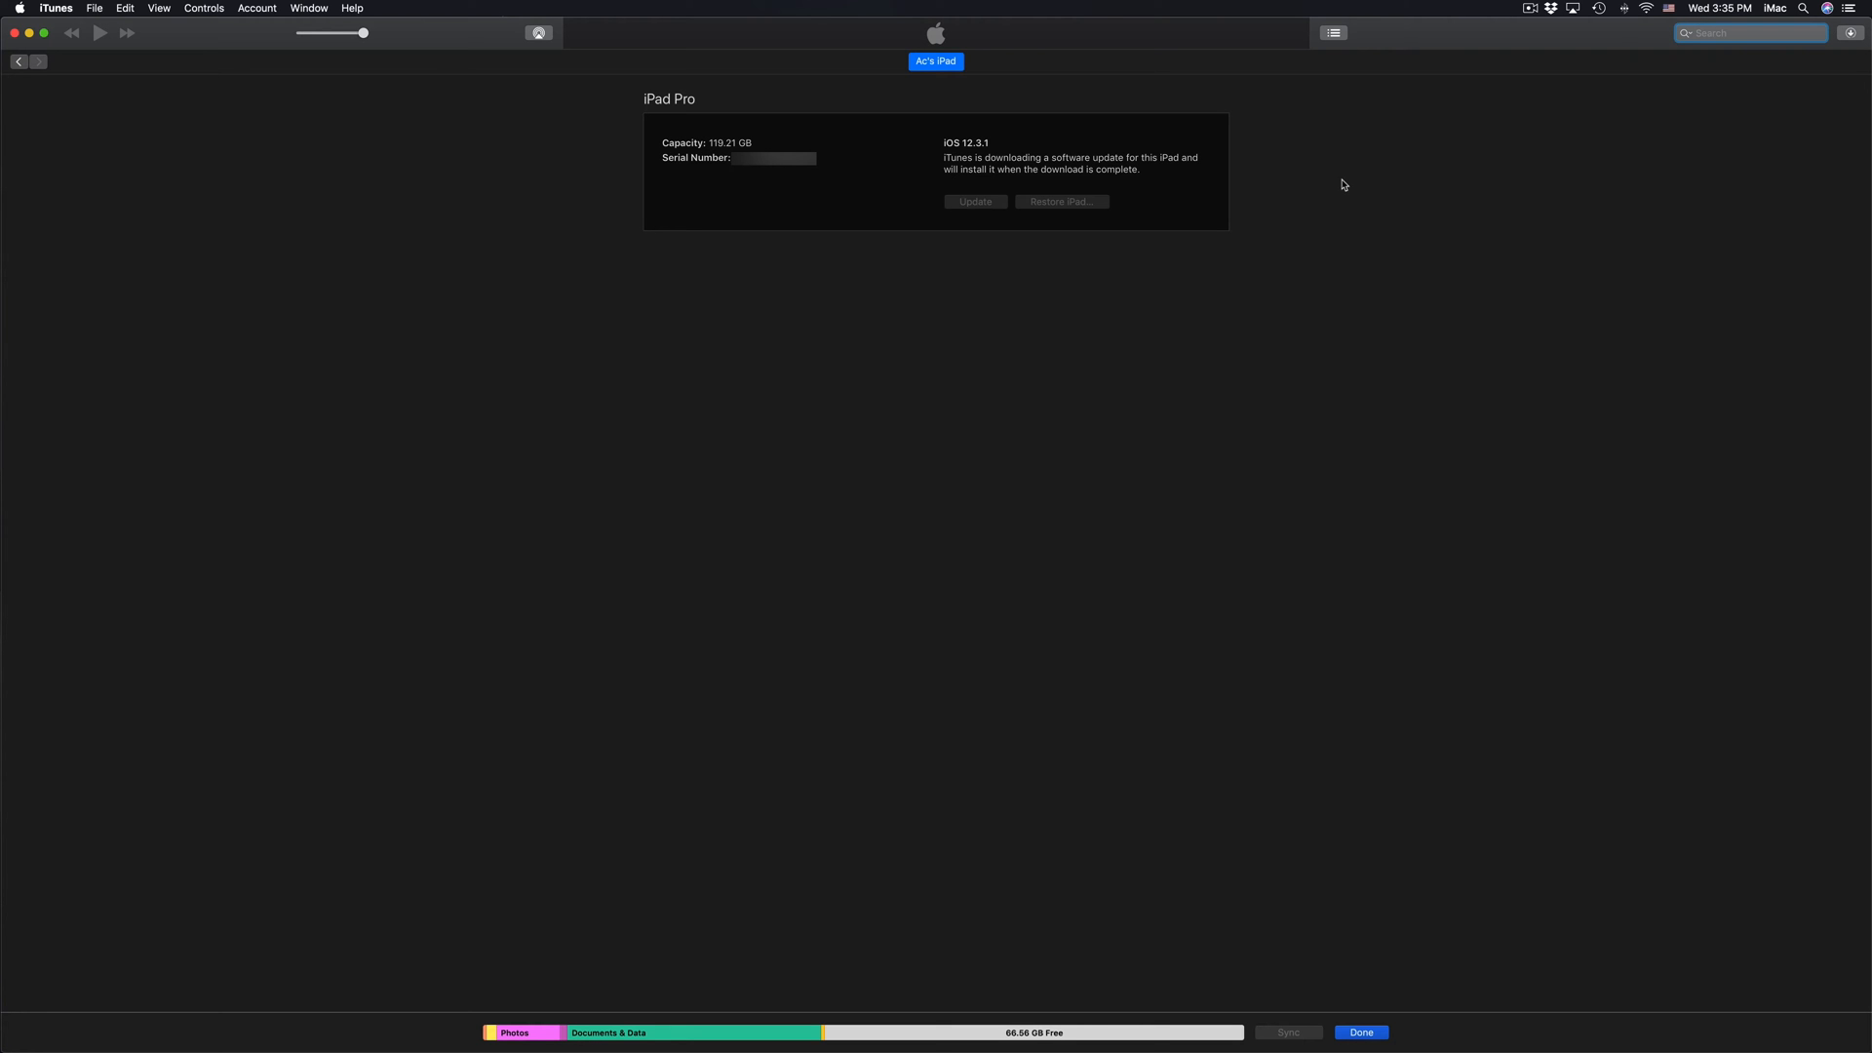
pyautogui.click(1748, 33)
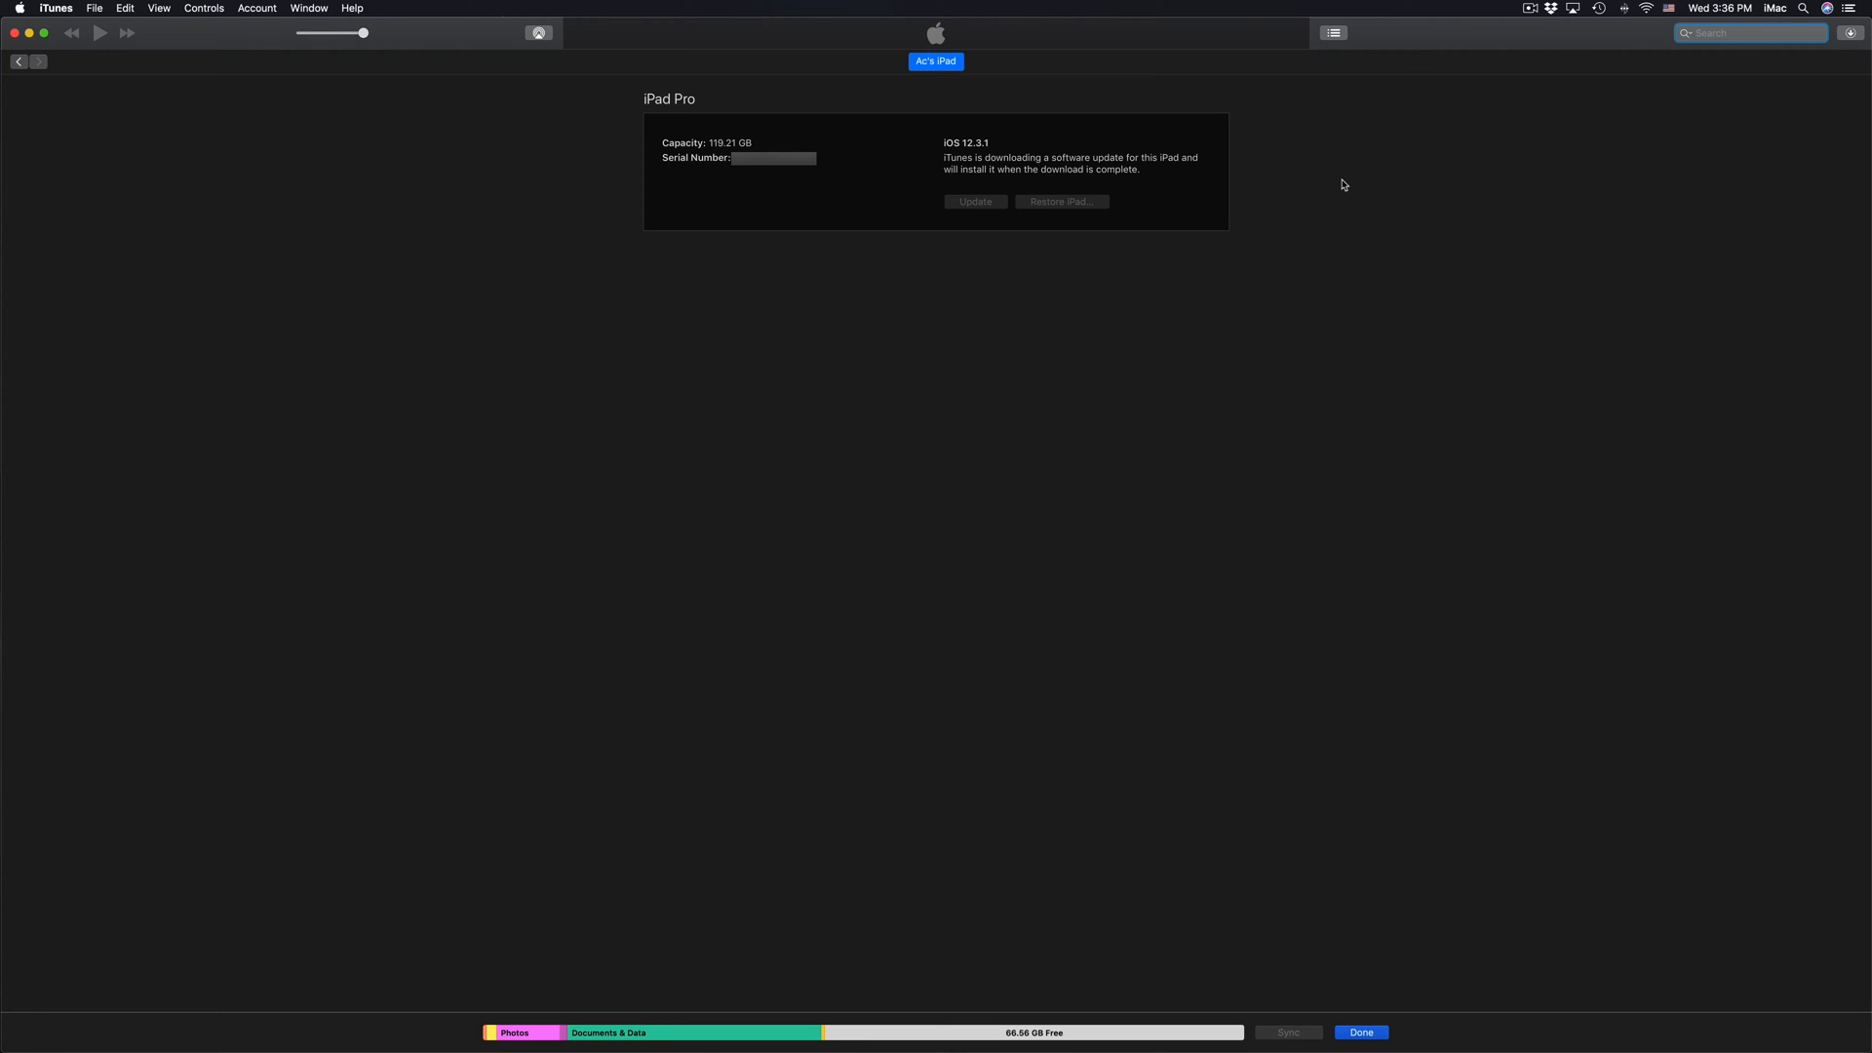
pyautogui.click(1749, 32)
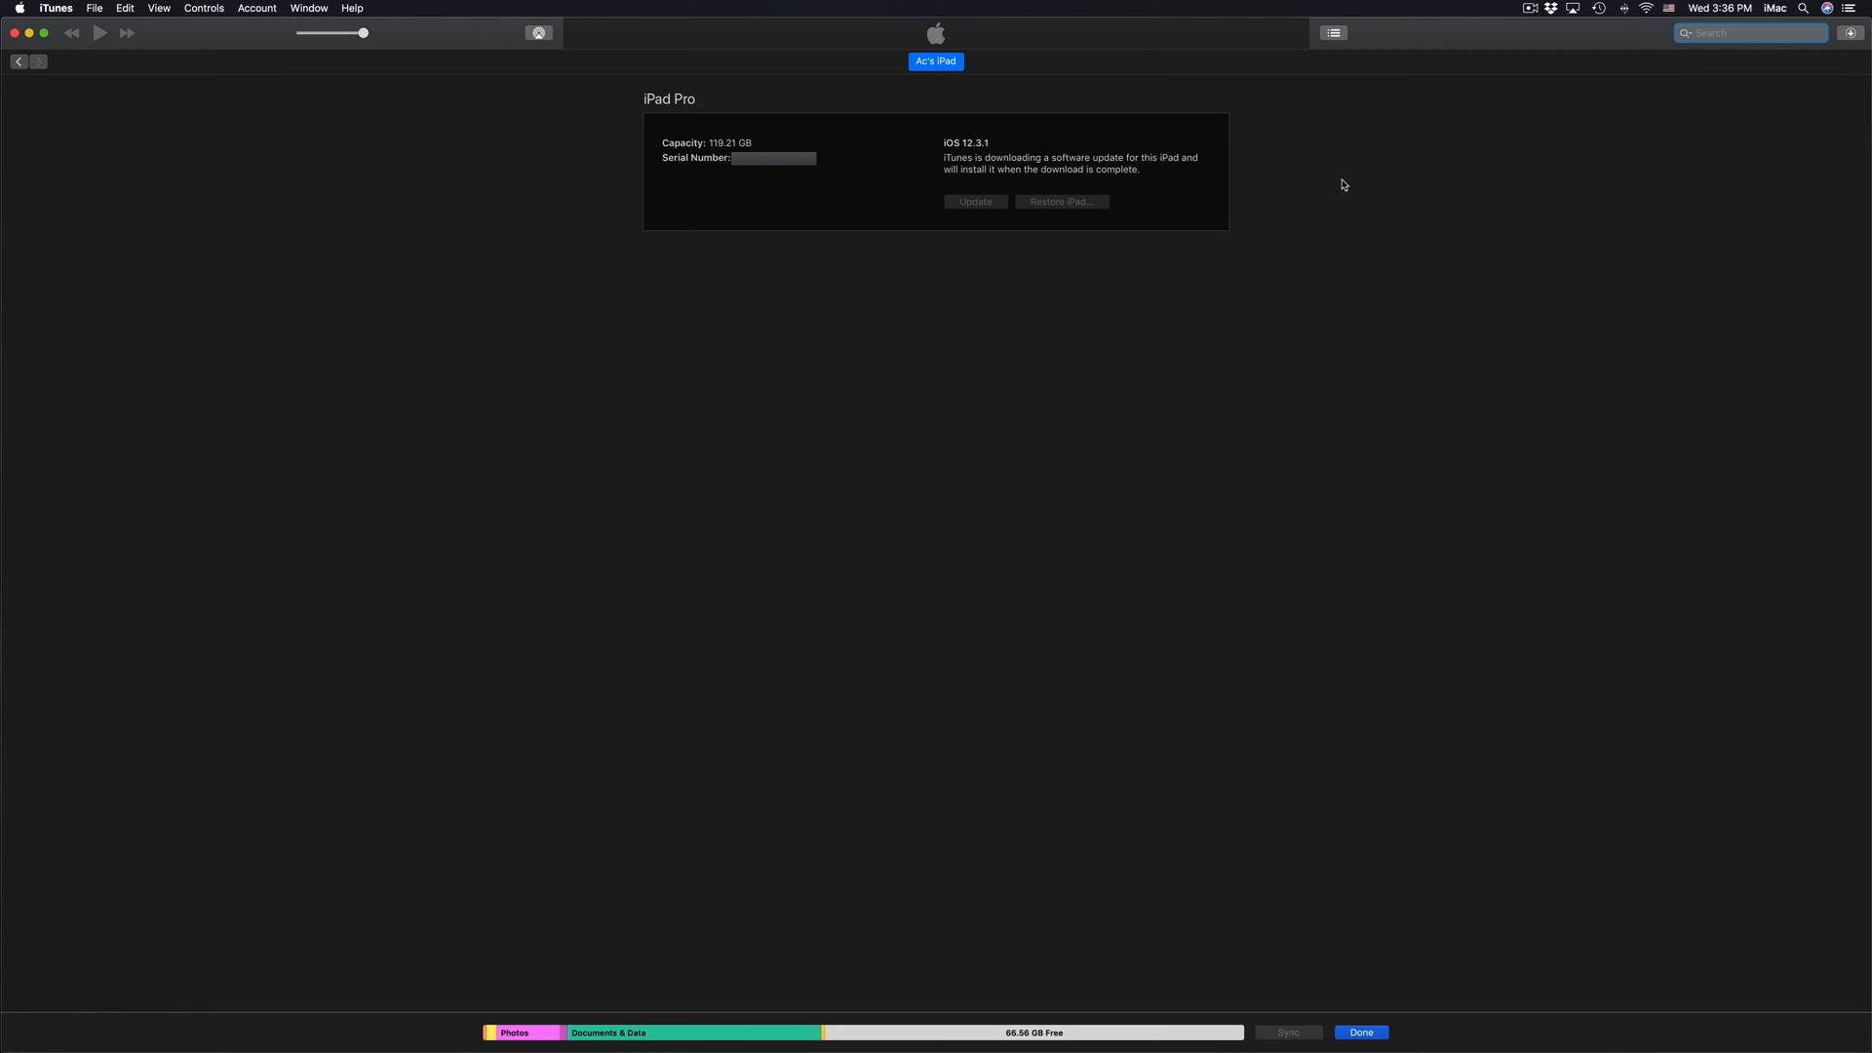
pyautogui.click(1750, 33)
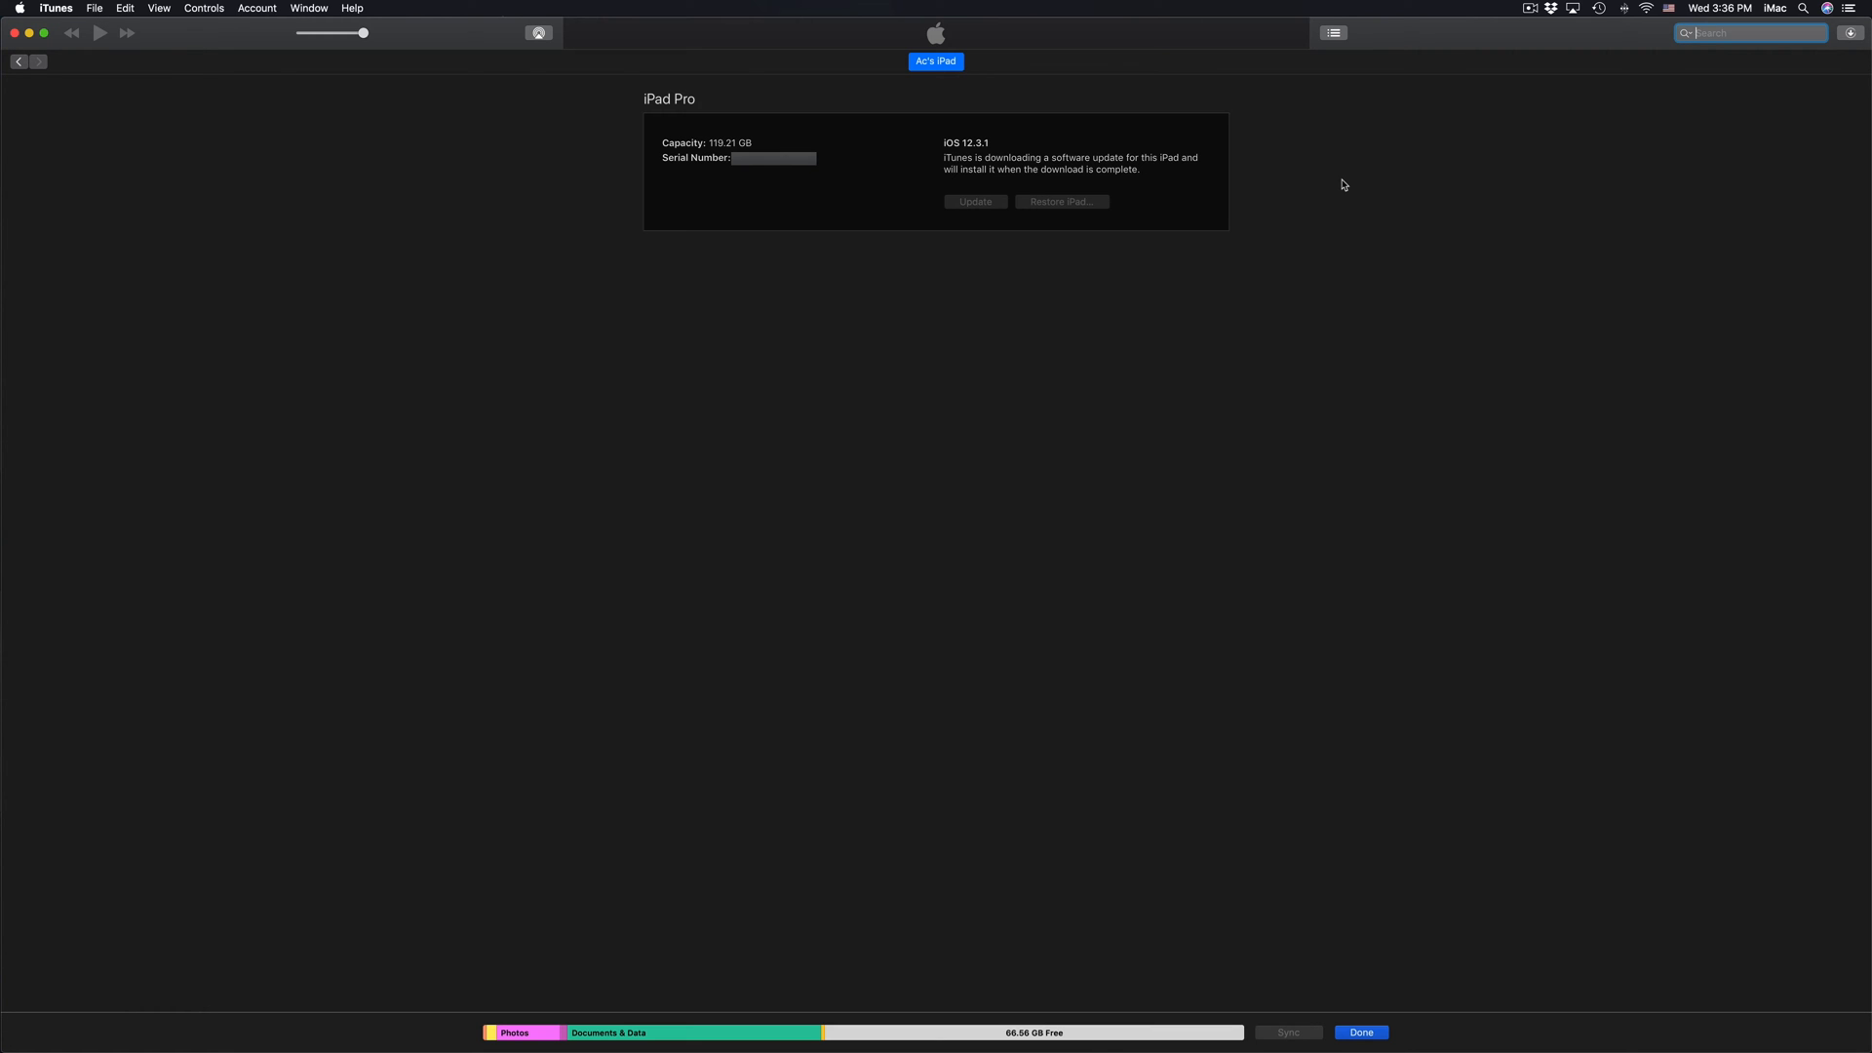